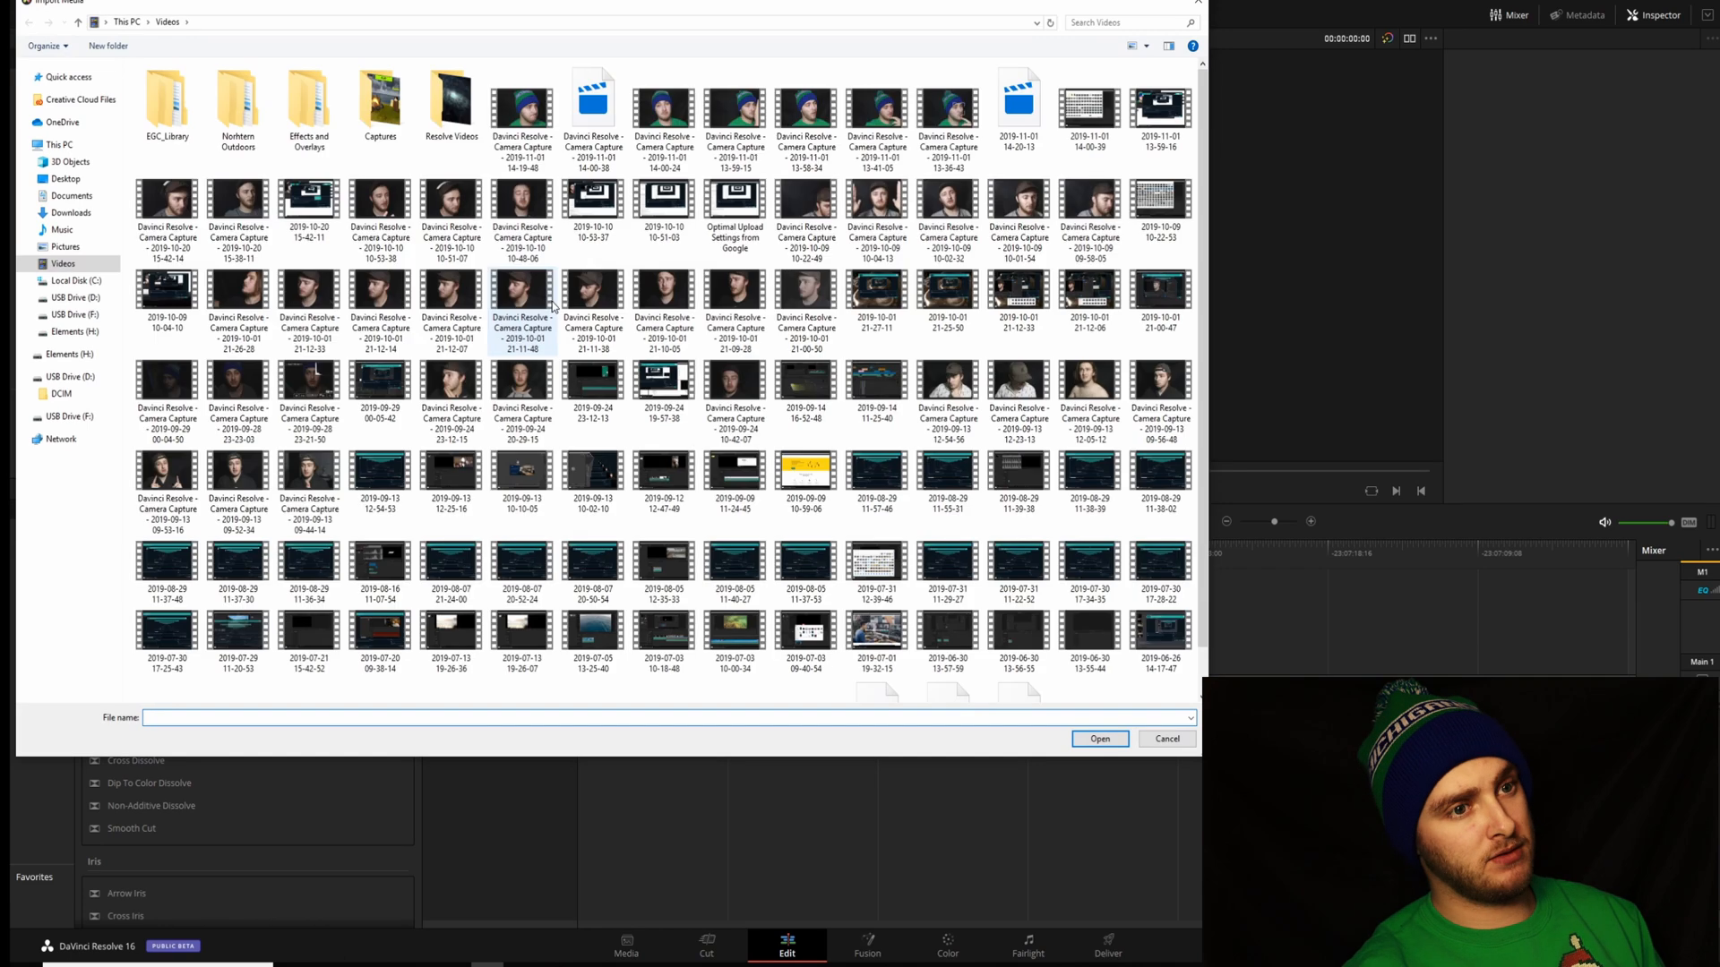
# Select the Davinci Resolve Camera Capture clip in the Videos folder for import.
pyautogui.click(664, 109)
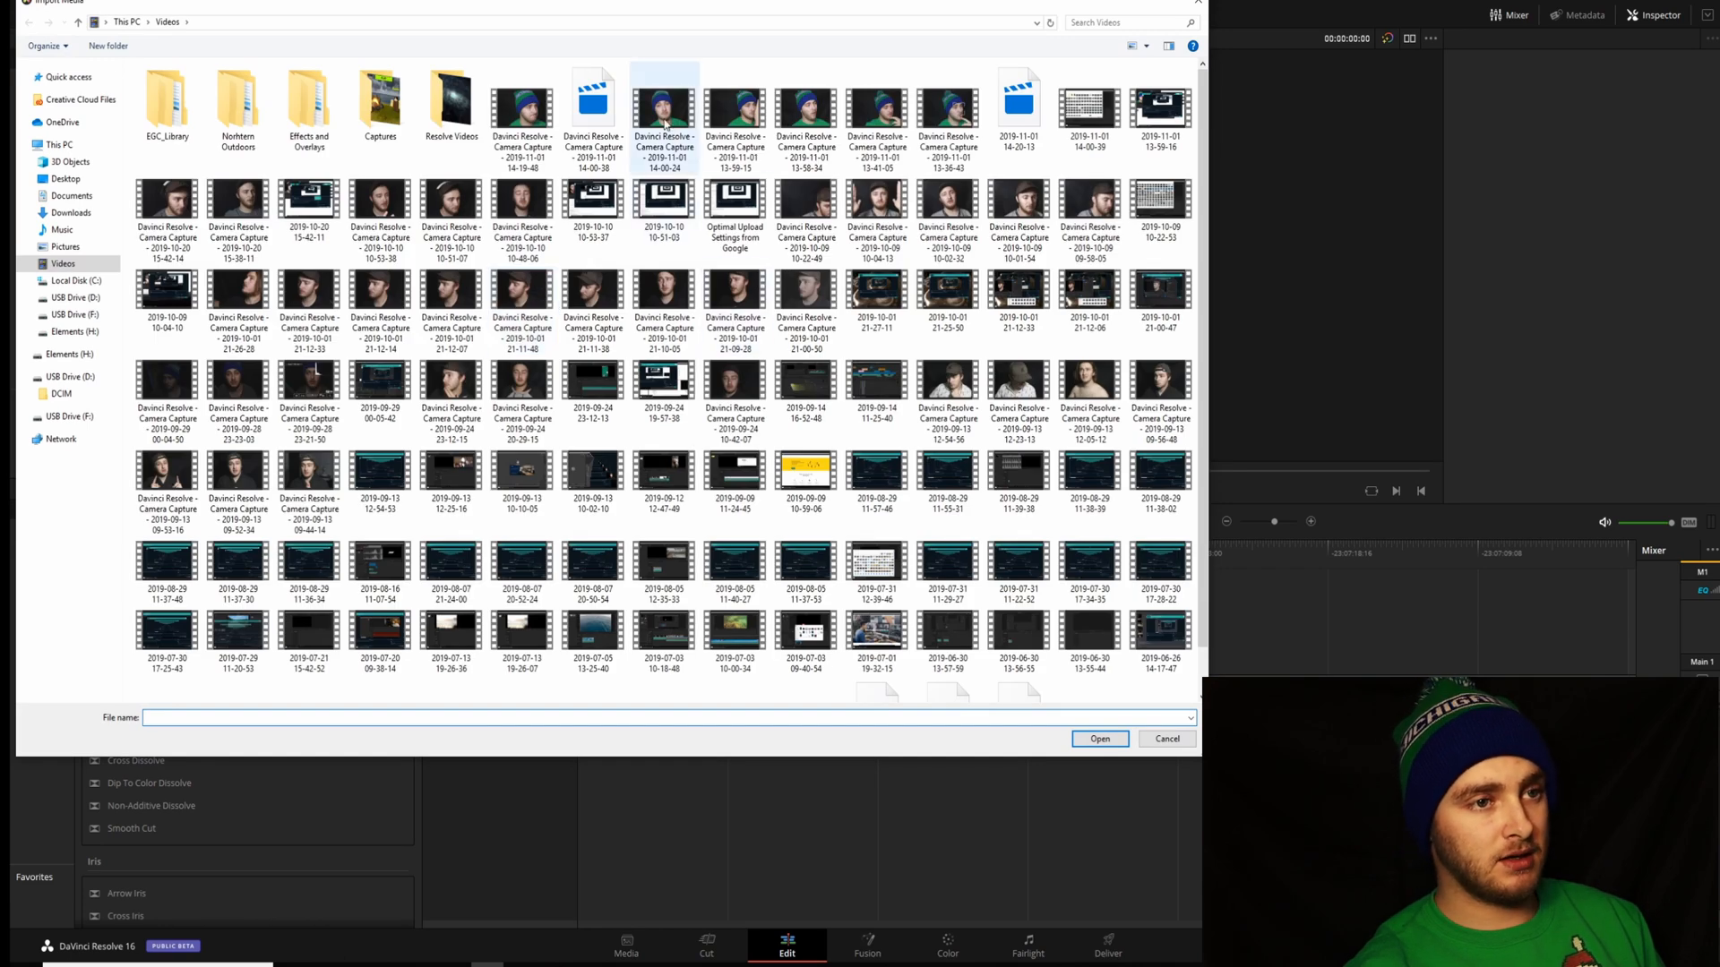
pyautogui.click(1099, 738)
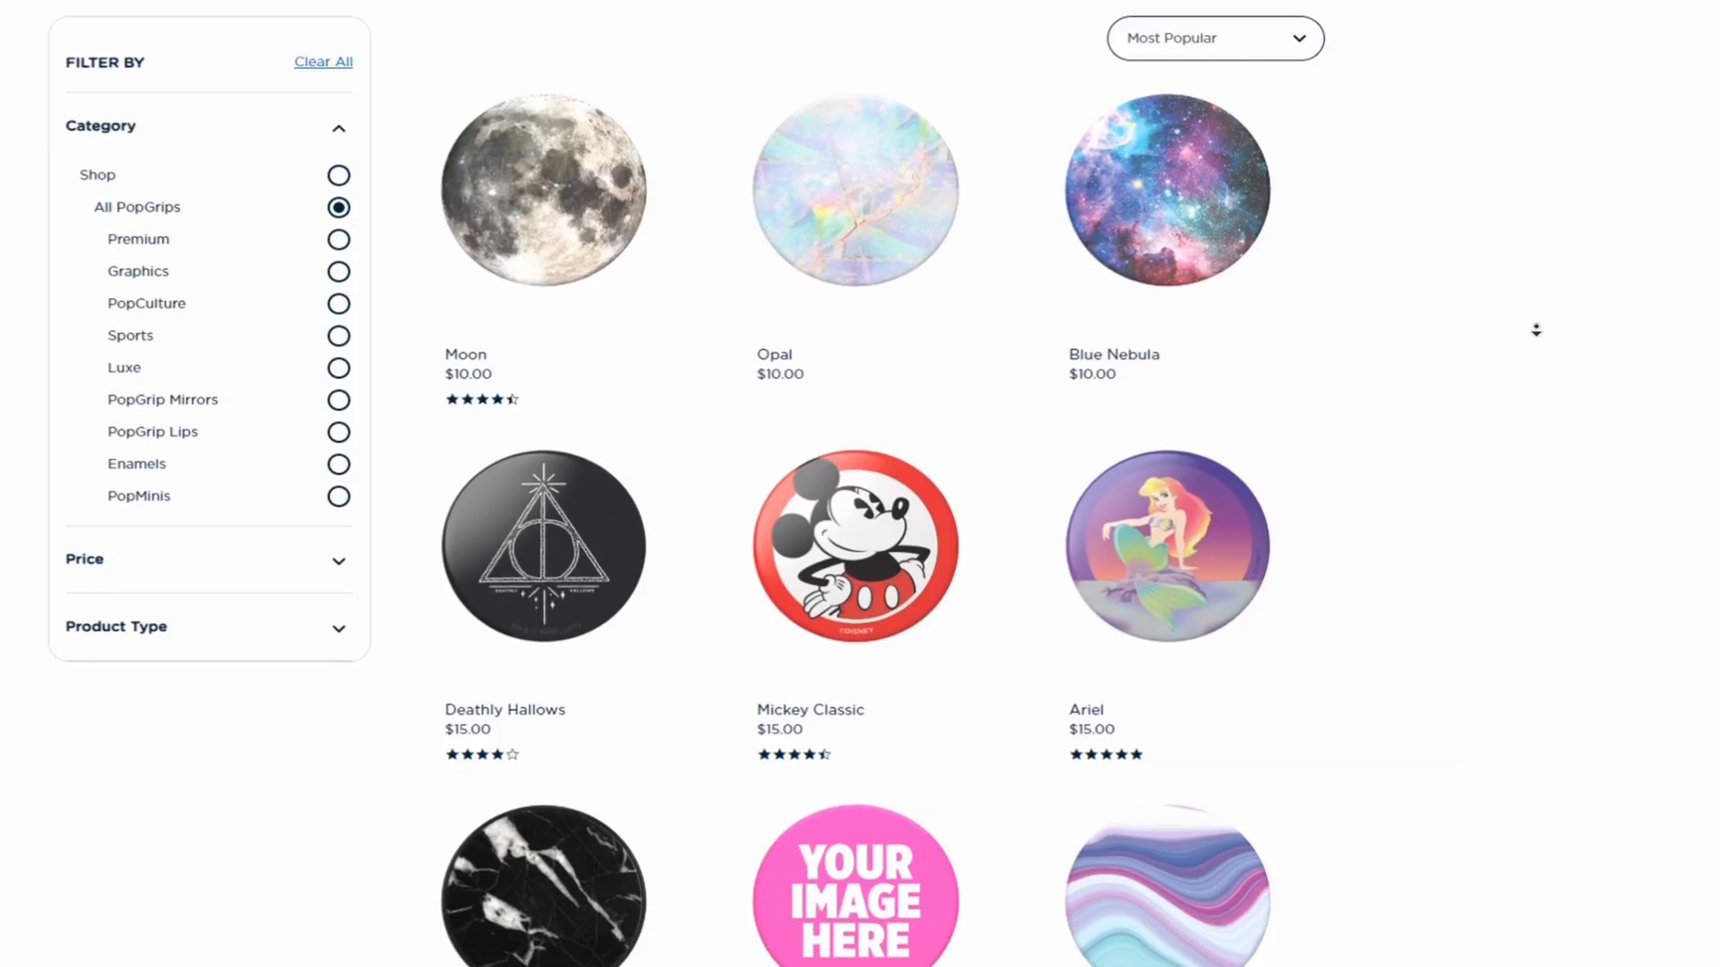
pyautogui.scroll(-3)
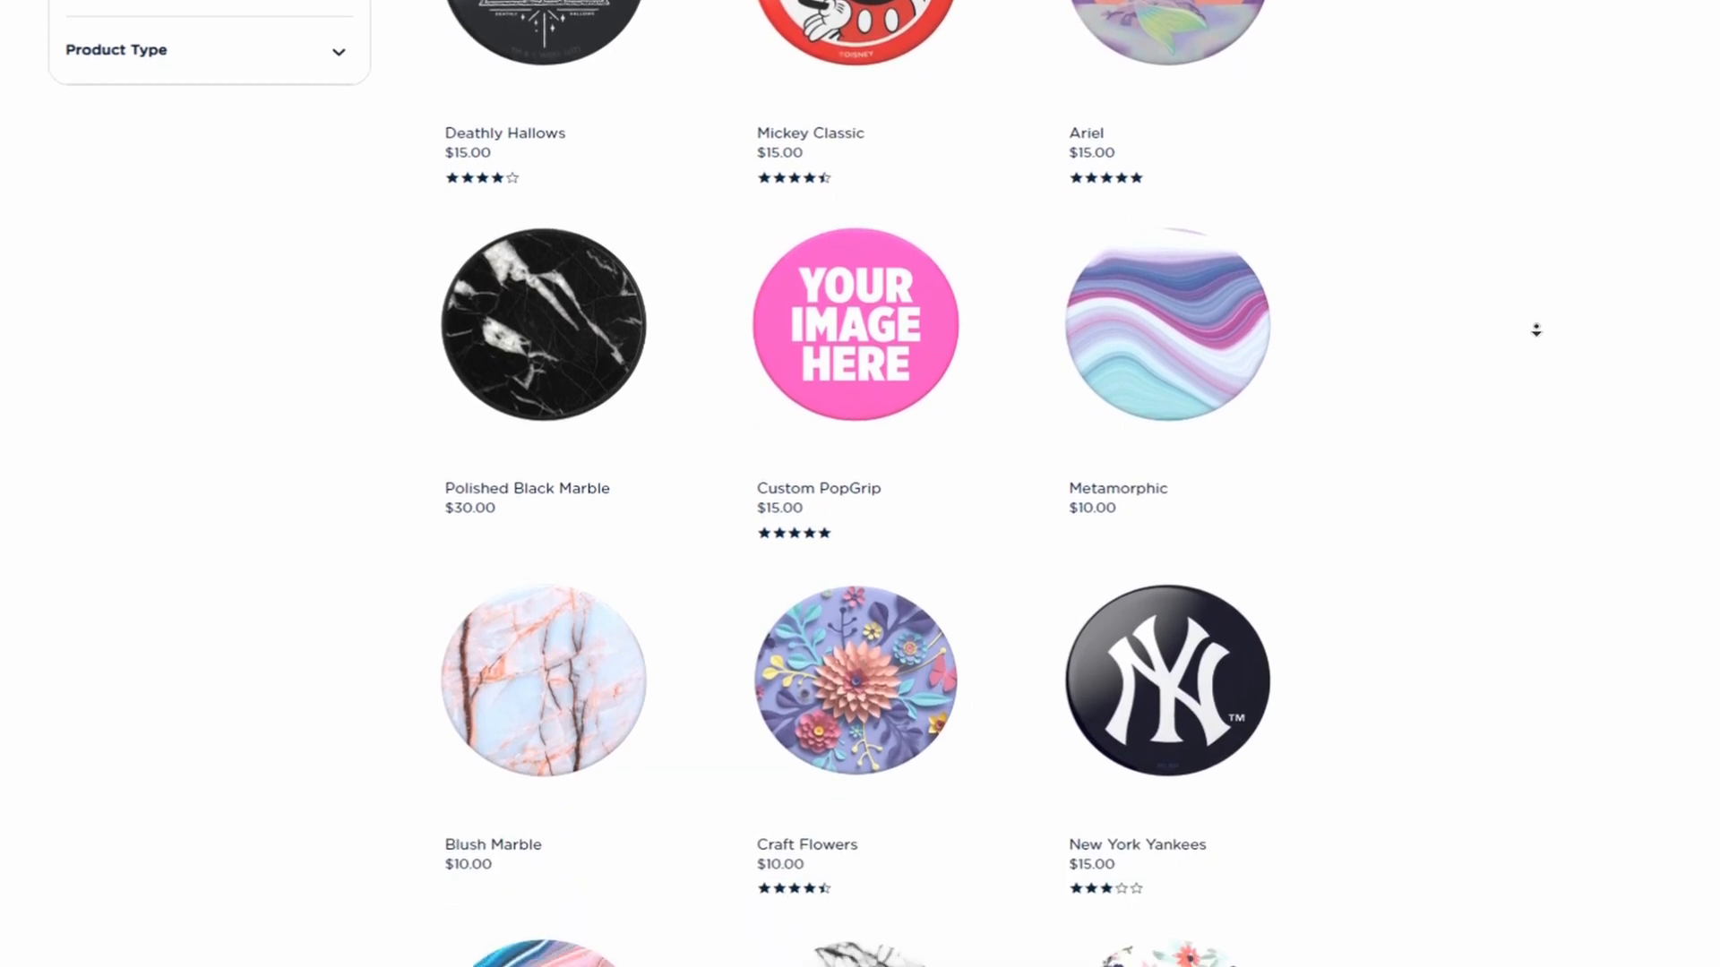
pyautogui.scroll(-3)
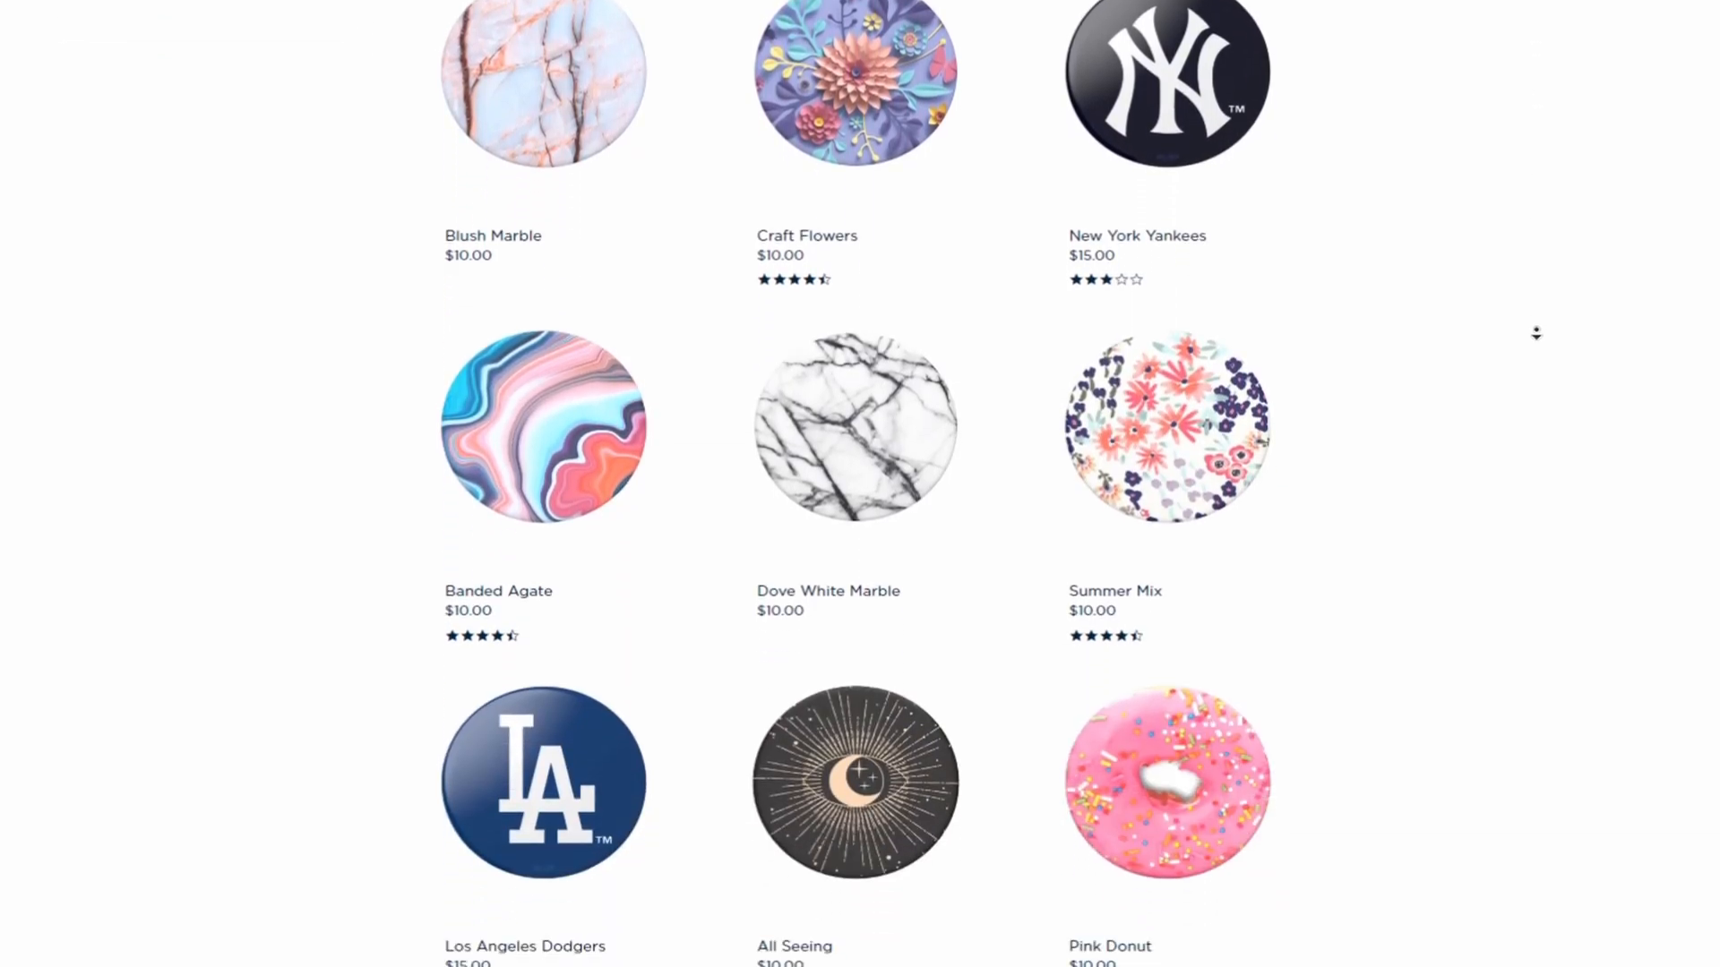
pyautogui.scroll(-3)
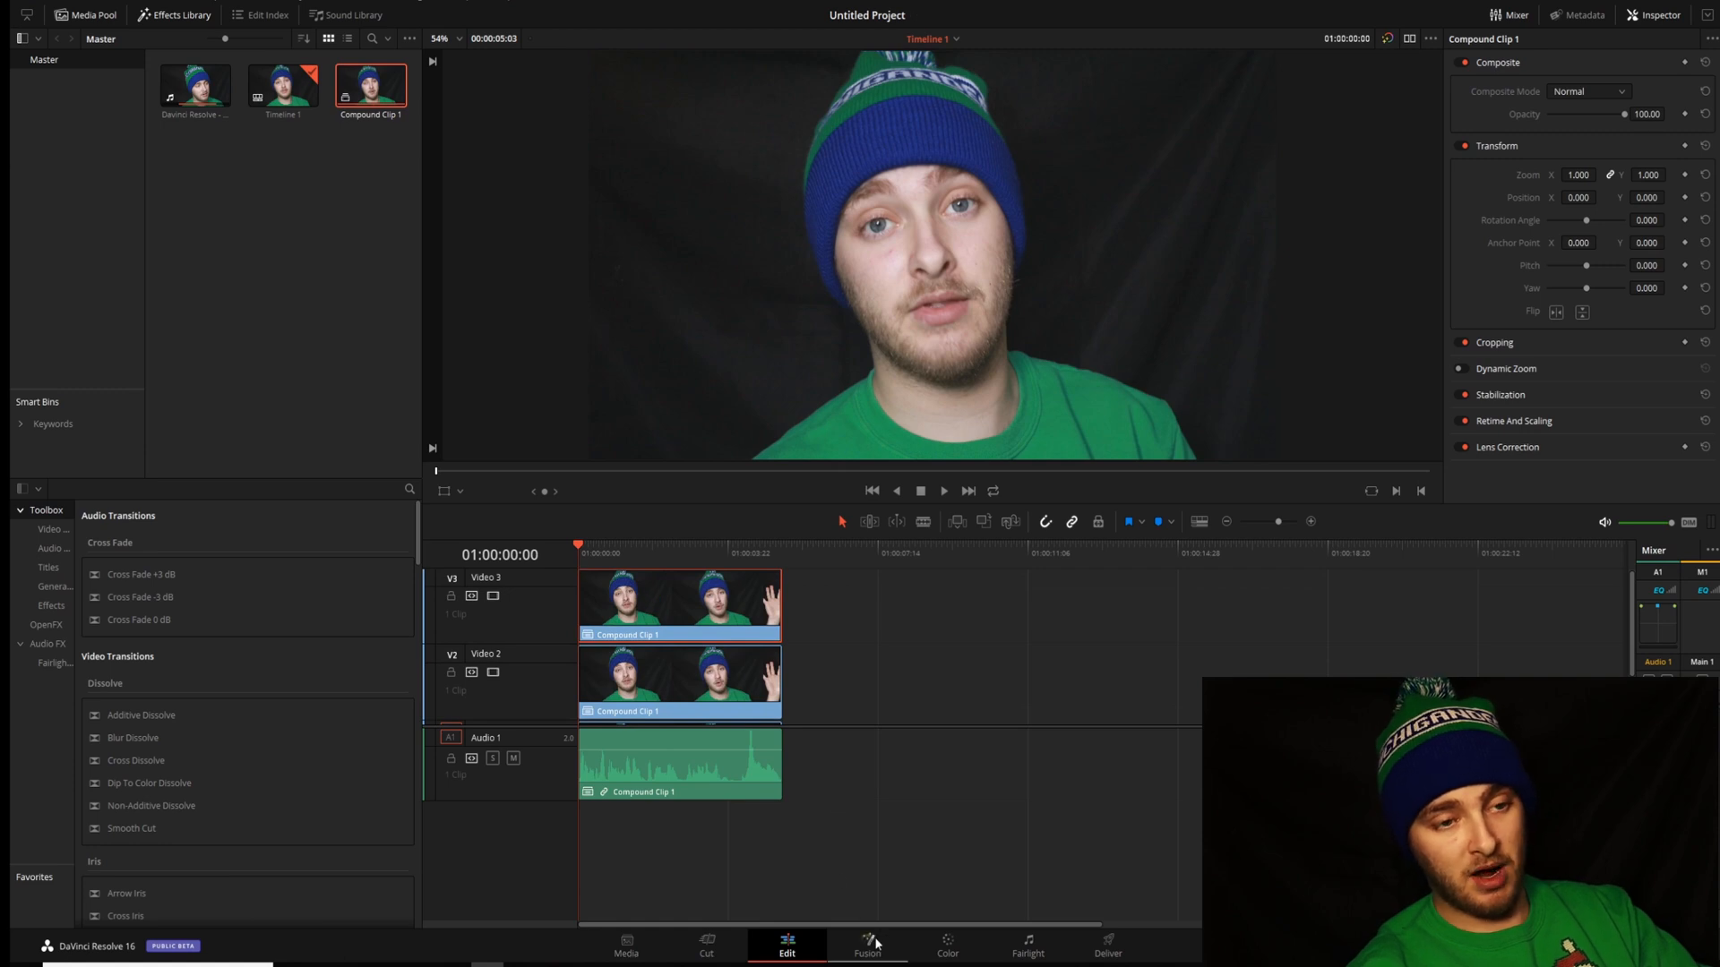
# Open the stacked top compound clip in the Fusion page.
pyautogui.click(866, 943)
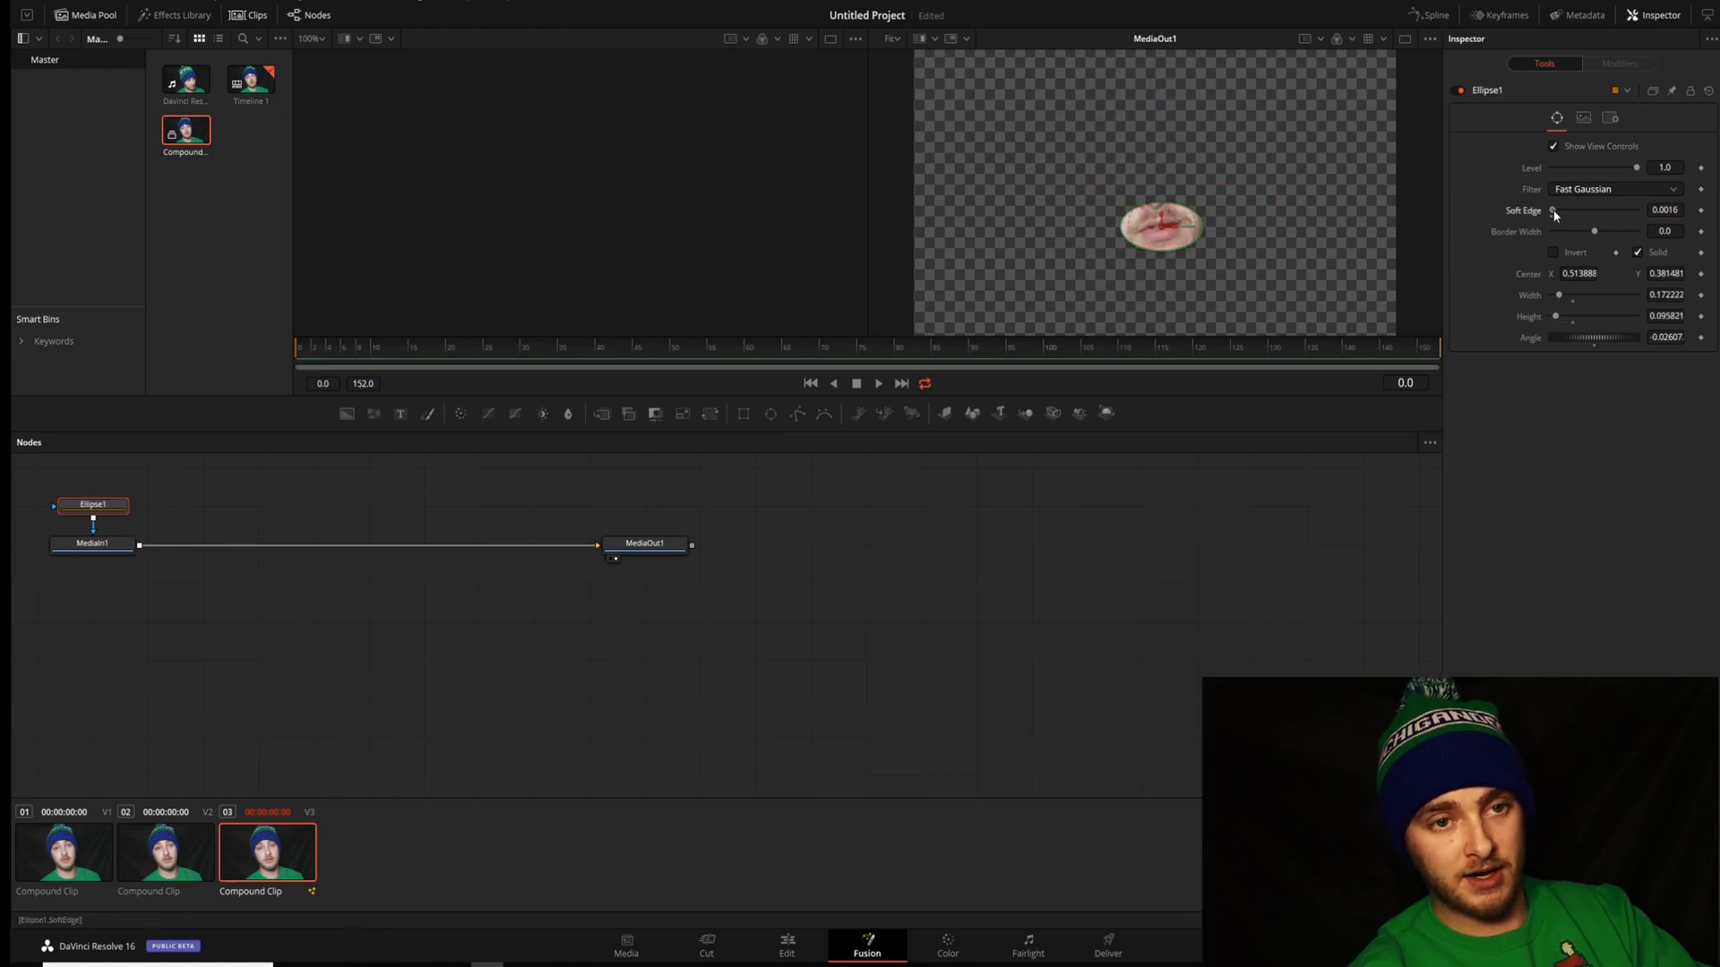
# Increase the Ellipse1 mouth mask's Soft Edge, then go back to the Edit page.
pyautogui.moveTo(1554, 211); pyautogui.dragTo(1568, 210)
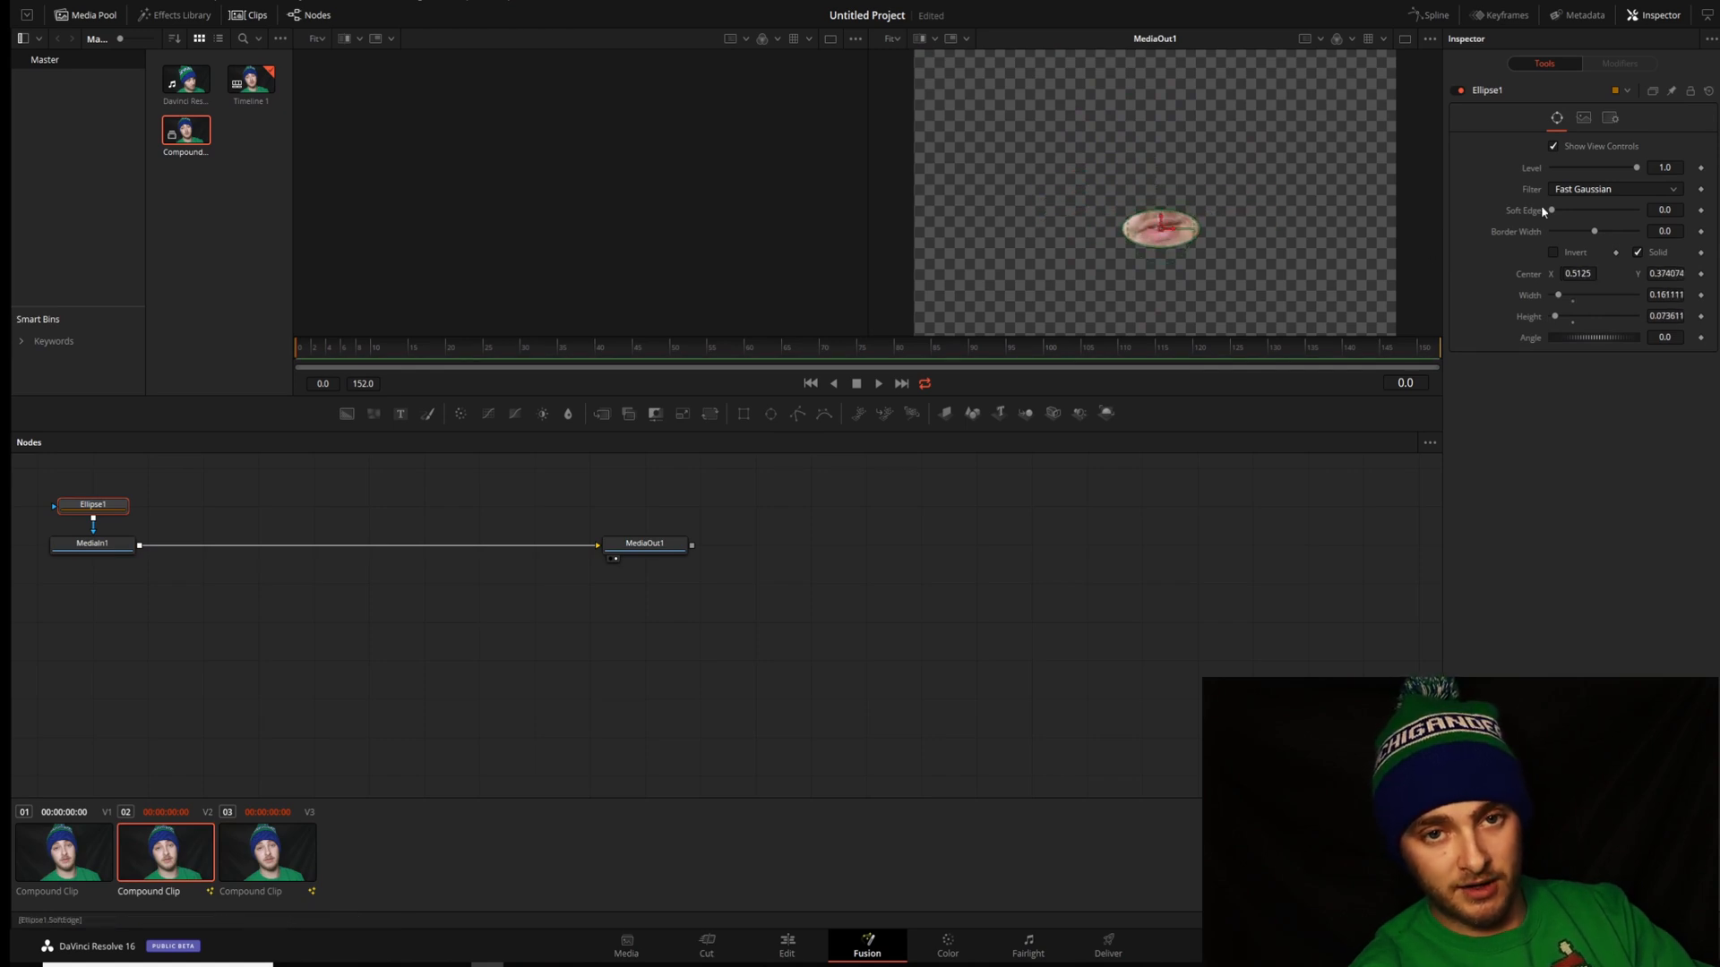
pyautogui.moveTo(1551, 209); pyautogui.dragTo(1559, 209)
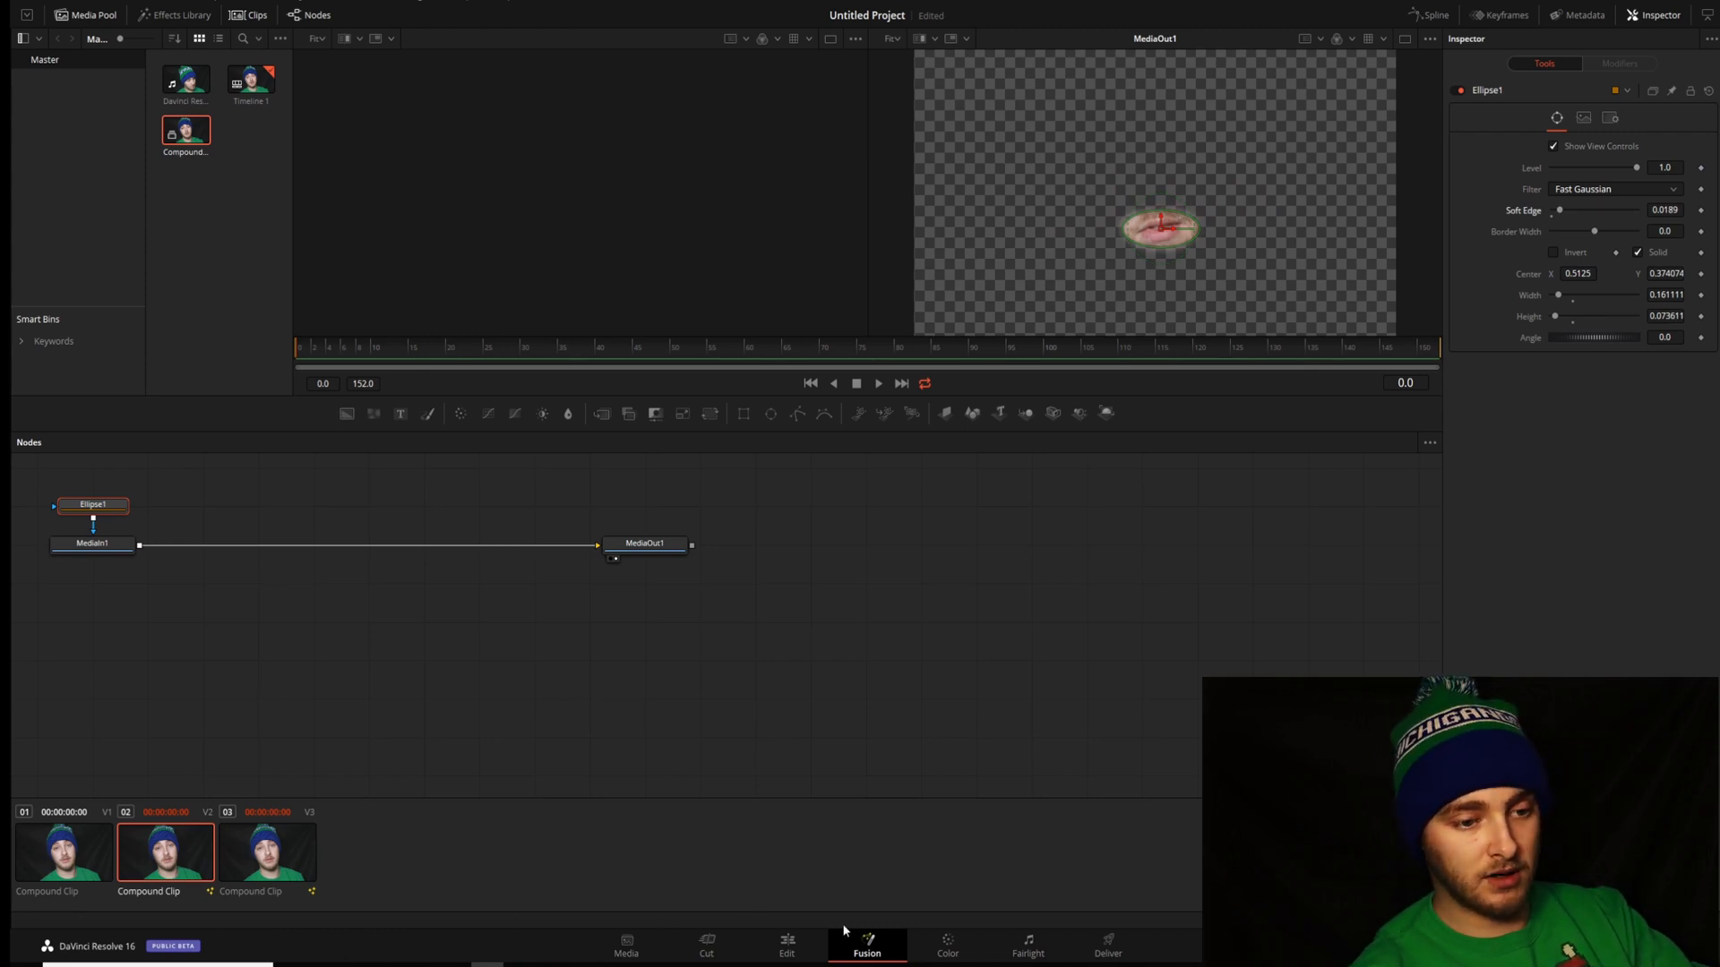
pyautogui.click(785, 946)
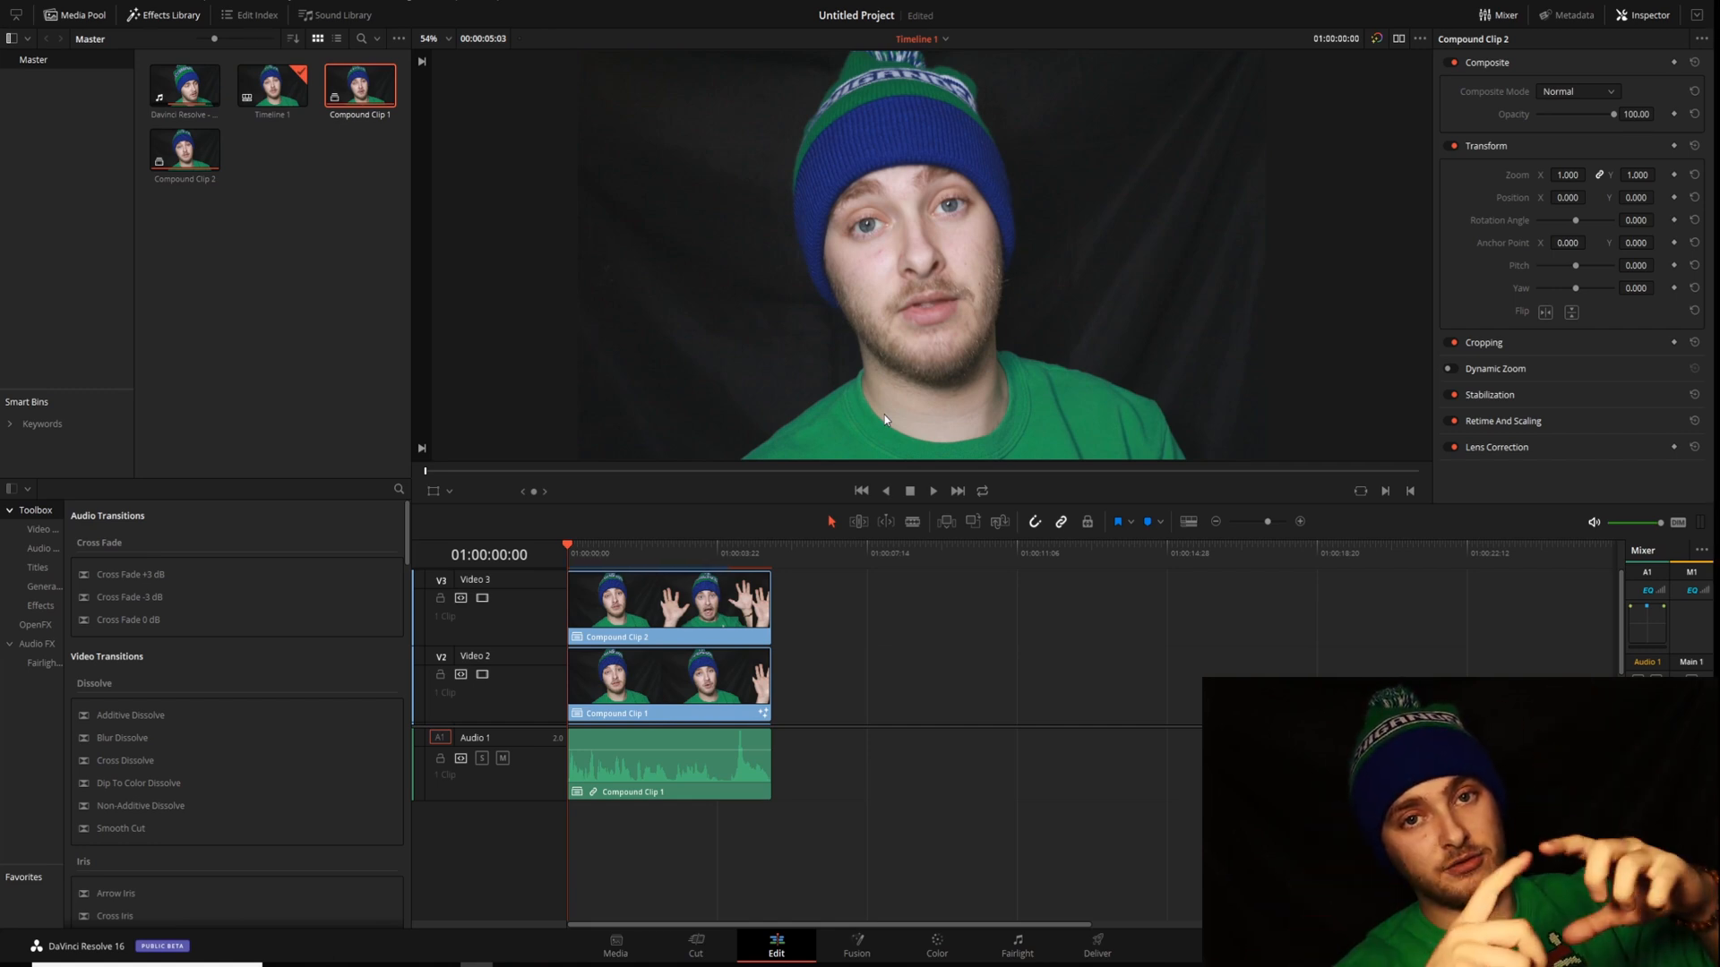
# Select Compound Clip 2 on V3, move it to Position X -625, and right-click the clips.
pyautogui.click(666, 601)
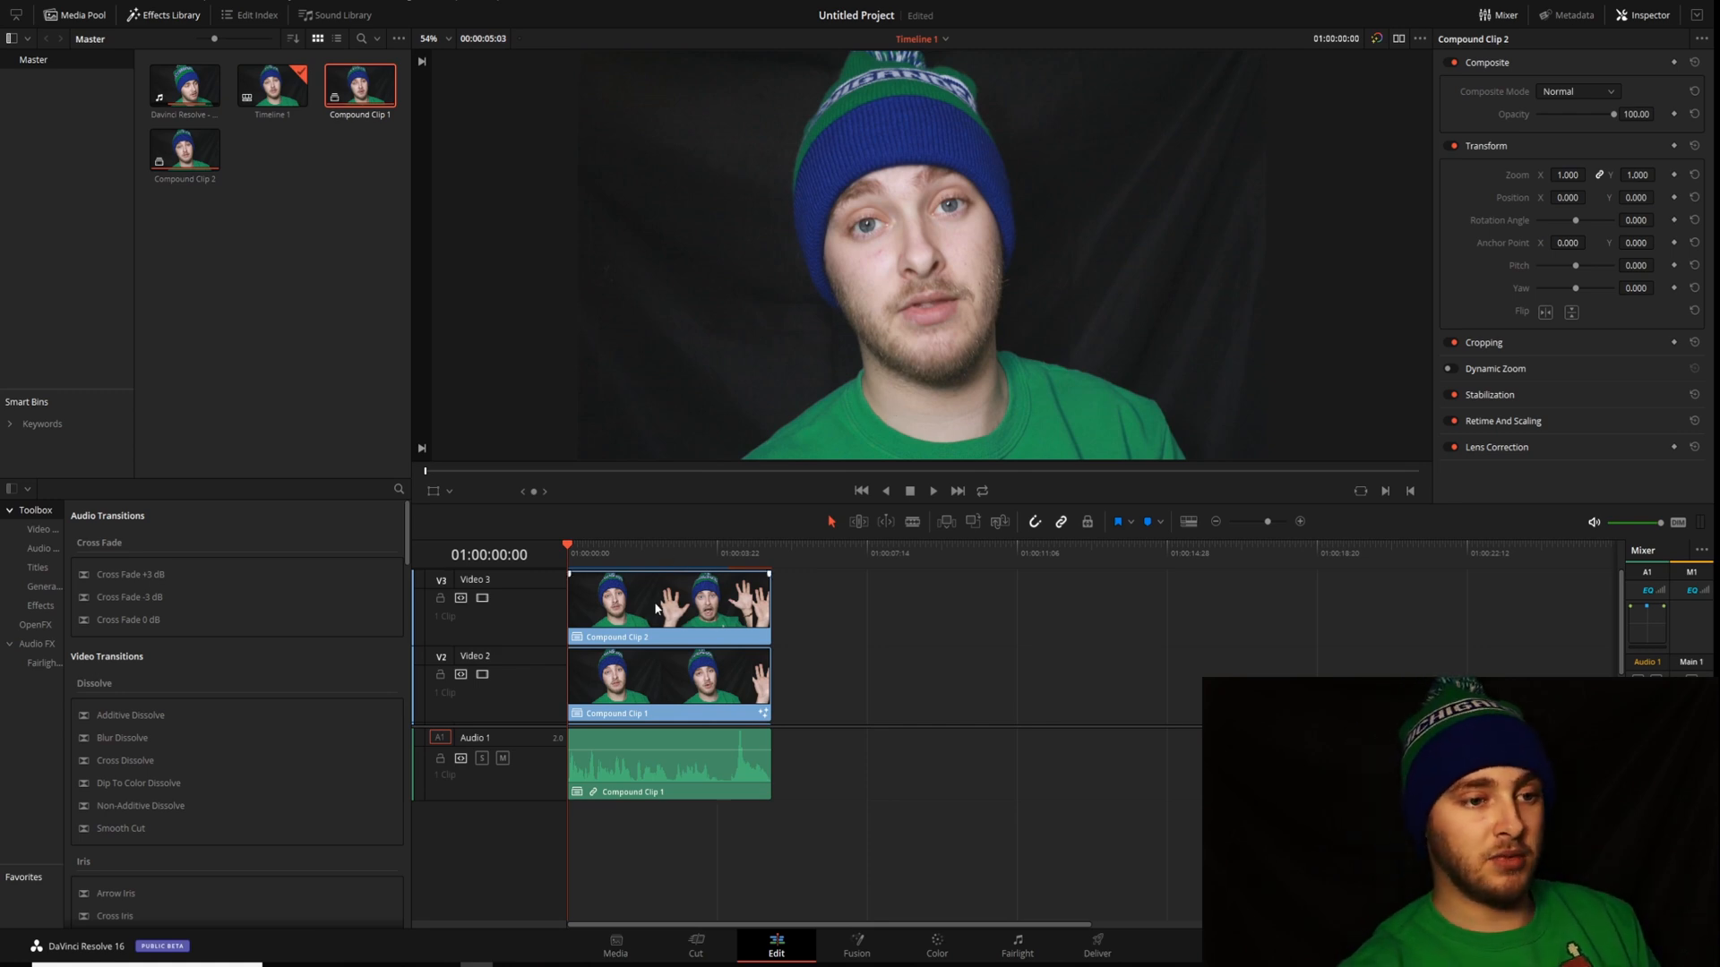
pyautogui.click(666, 603)
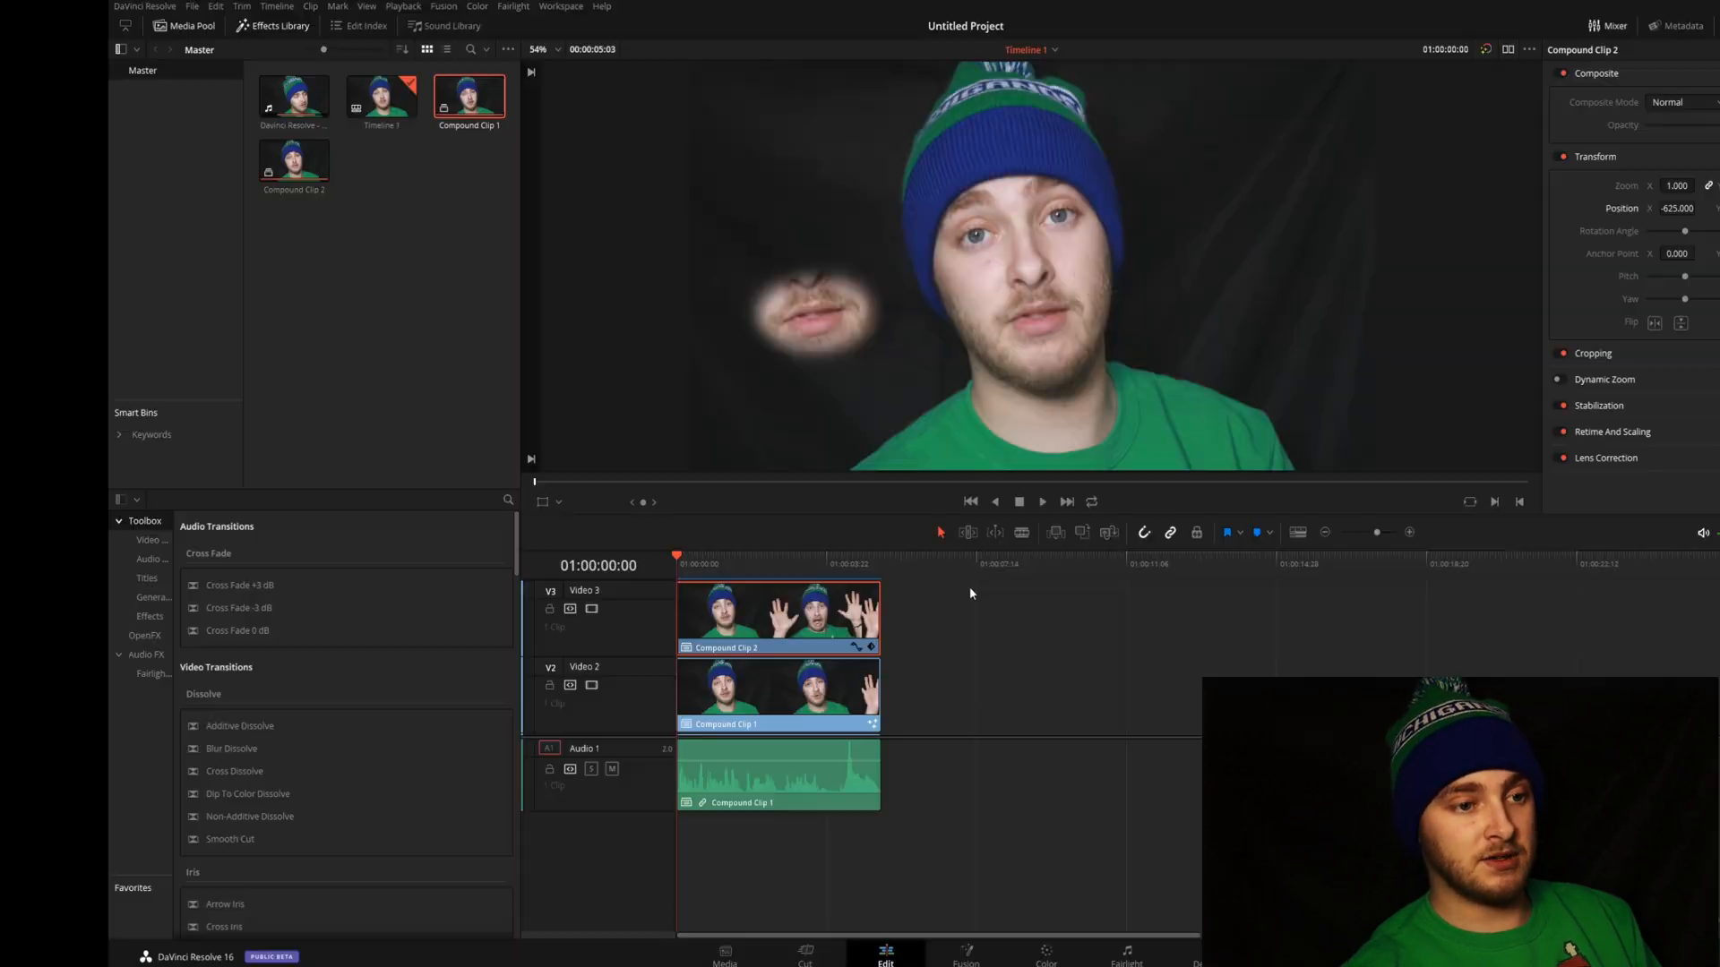
pyautogui.rightClick(776, 697)
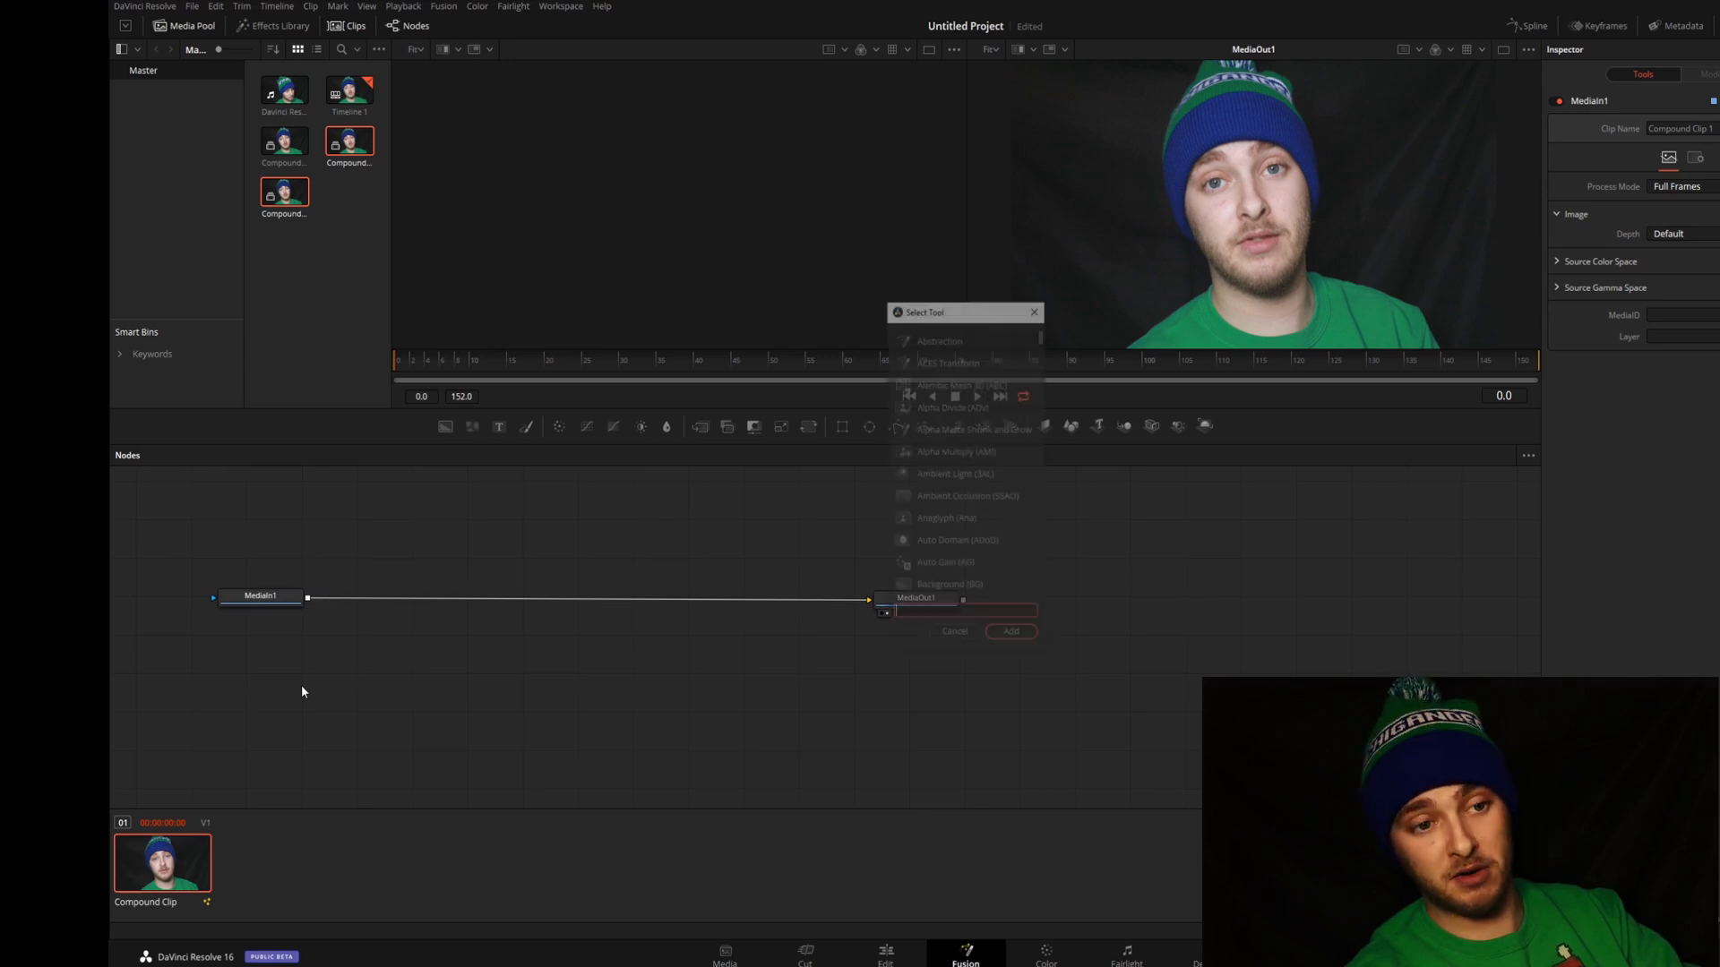
# Add a Planar Tracker between MediaIn1 and MediaOut1 and show its Tracker options.
pyautogui.write('planar')
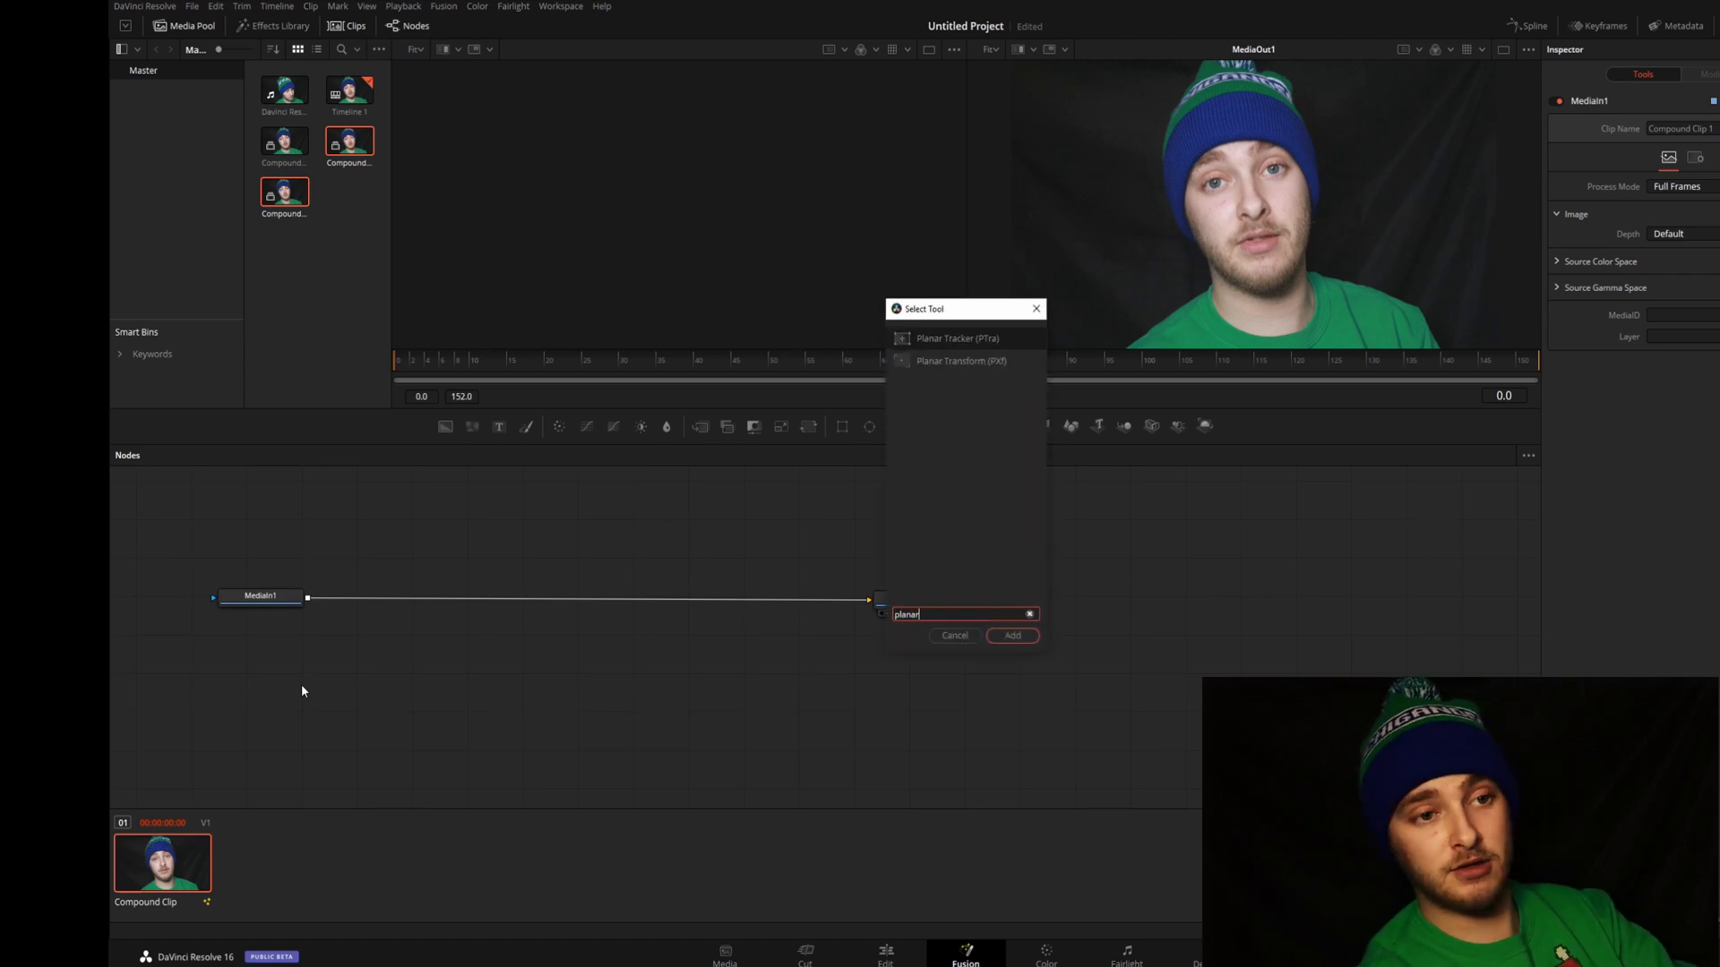
pyautogui.click(1010, 636)
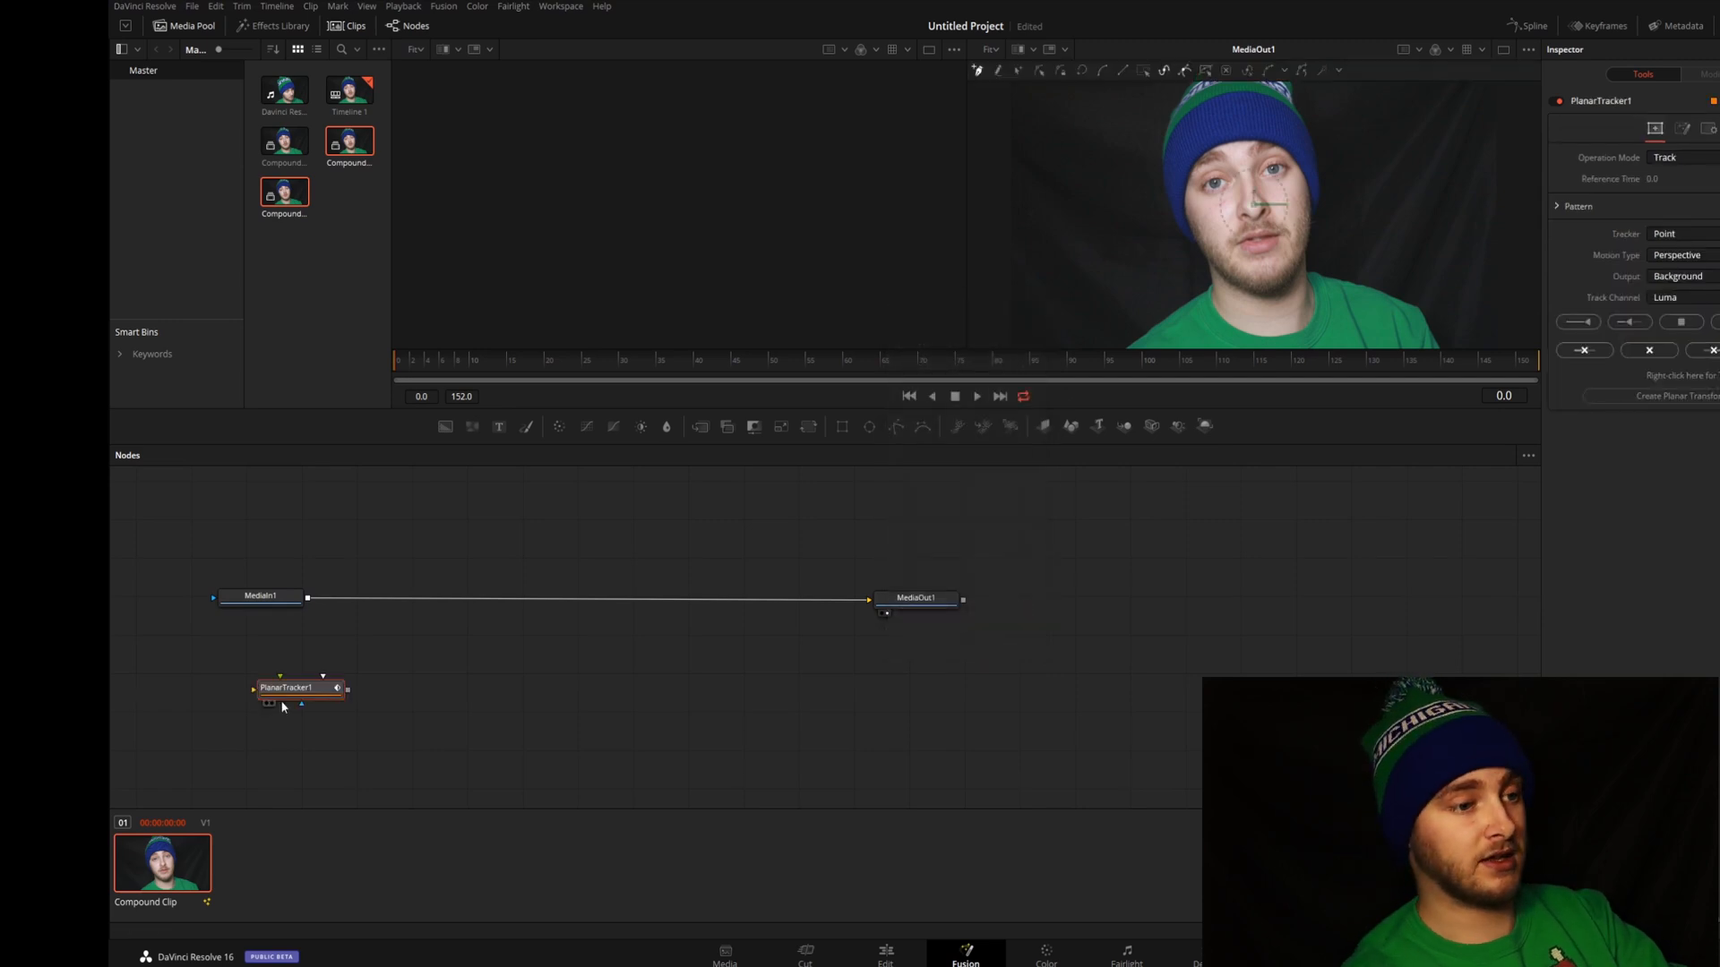
pyautogui.moveTo(296, 688); pyautogui.dragTo(395, 600)
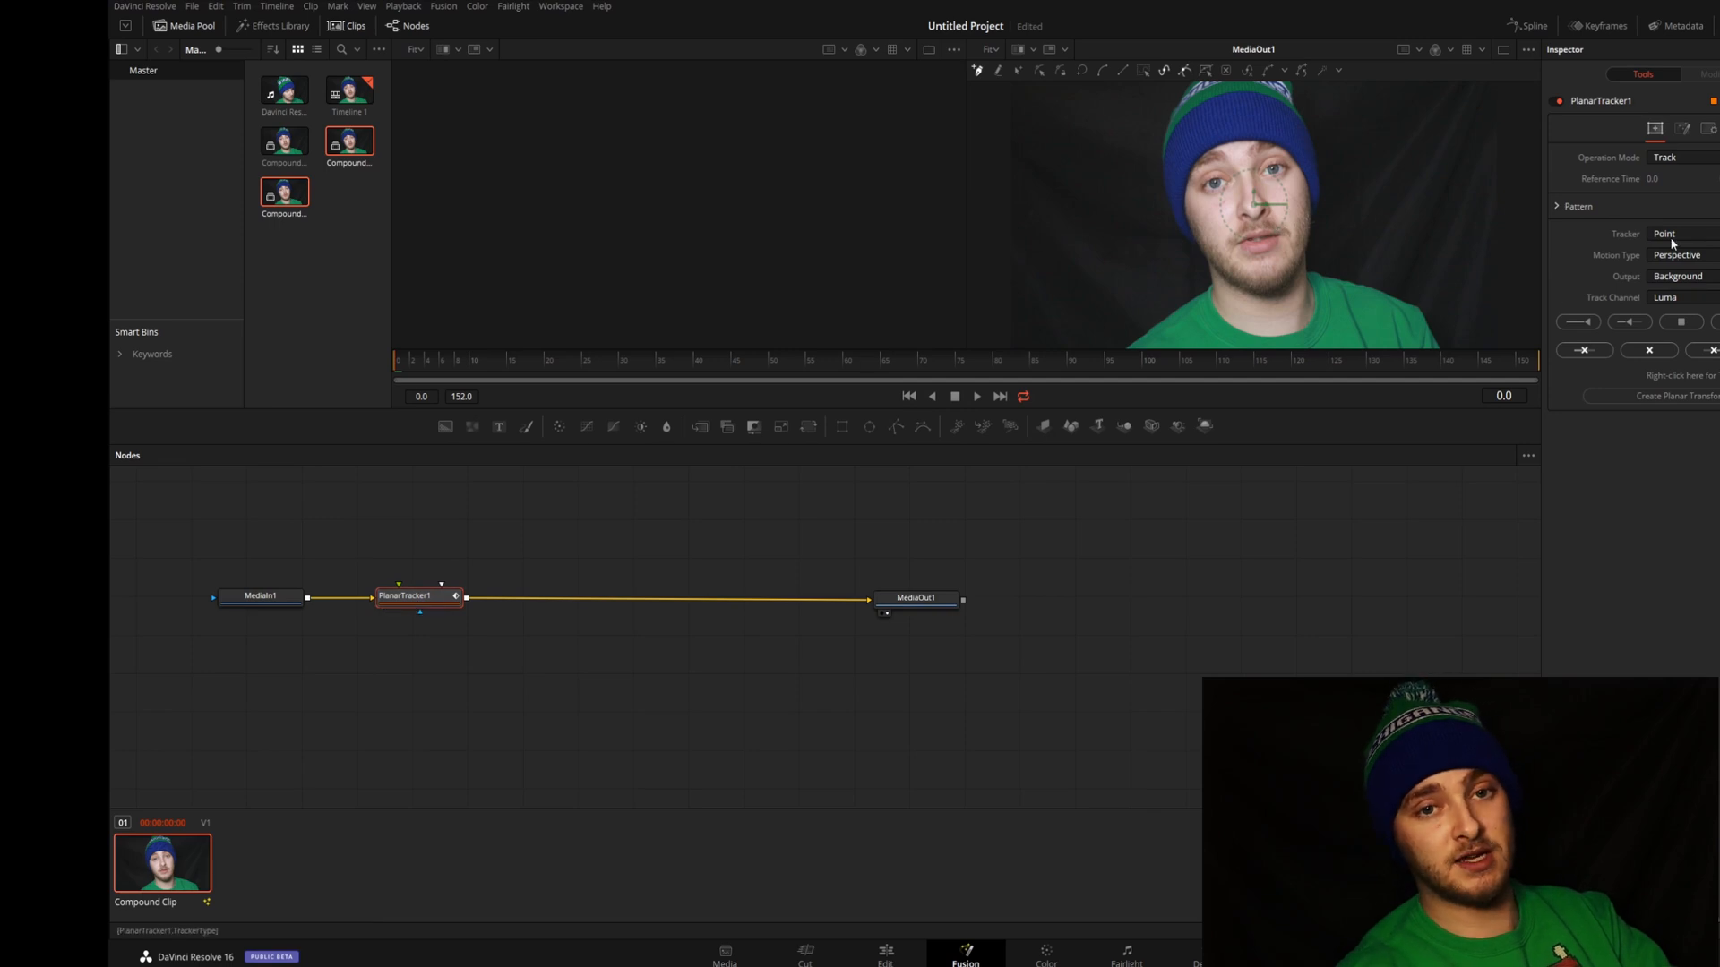
pyautogui.click(1664, 233)
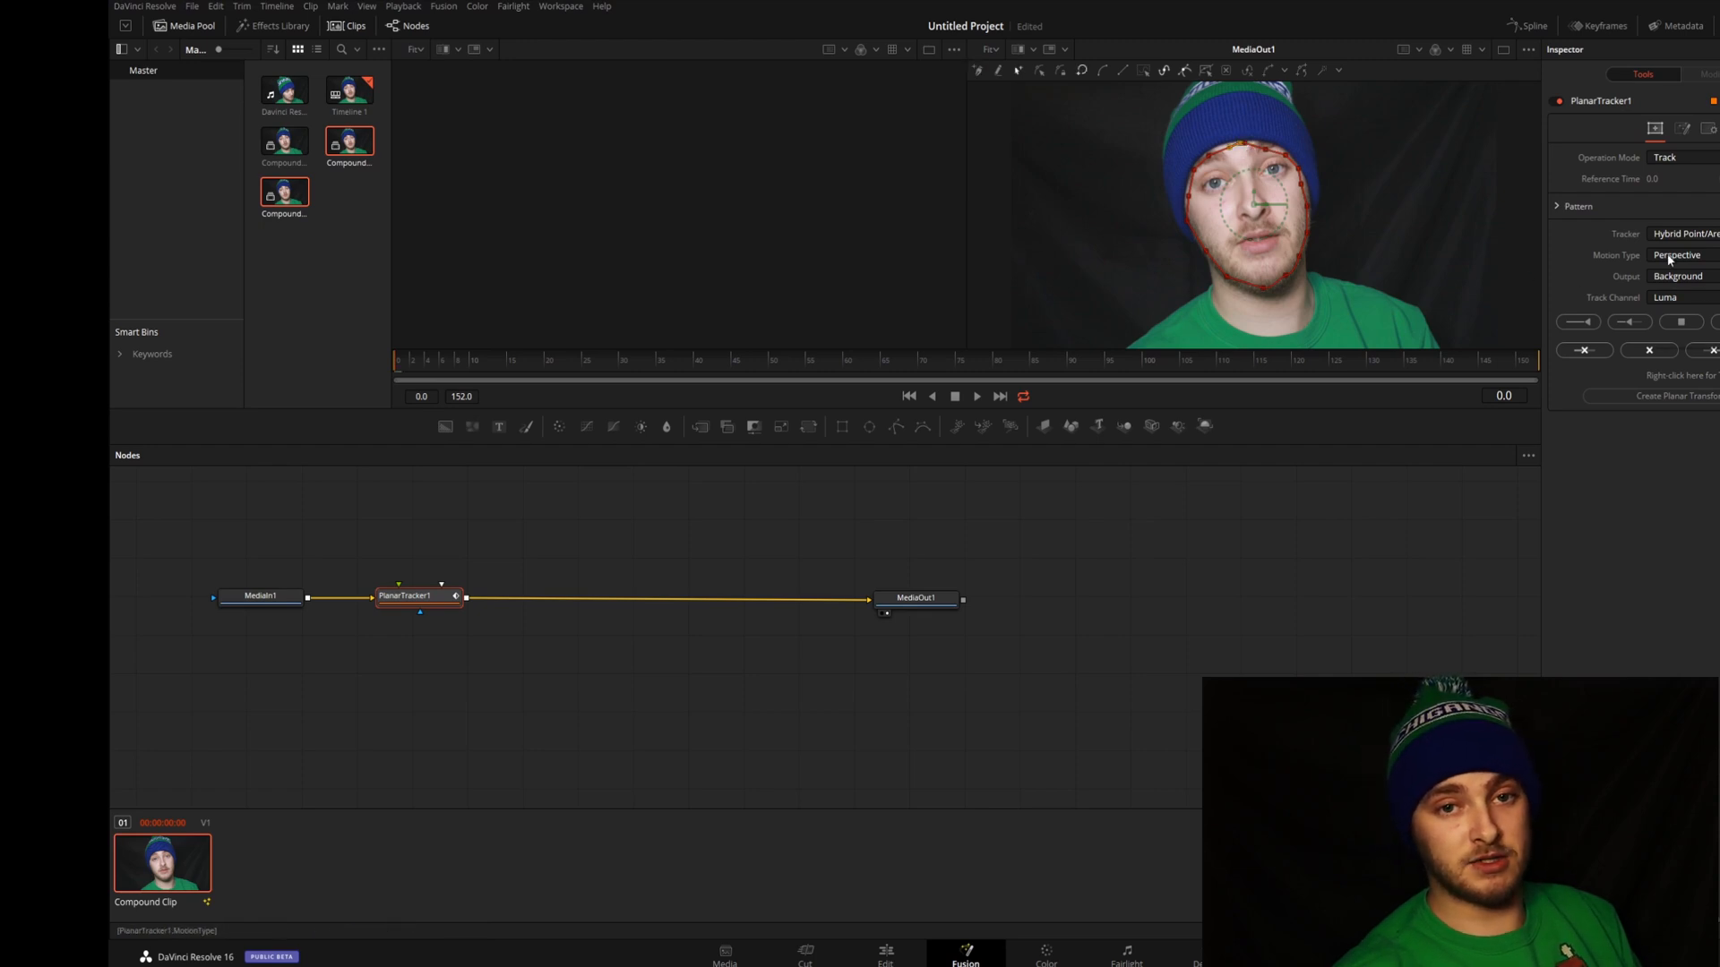
# Set Motion Type to Translation/Rotation and track the face forward through all 152 frames.
pyautogui.click(1677, 254)
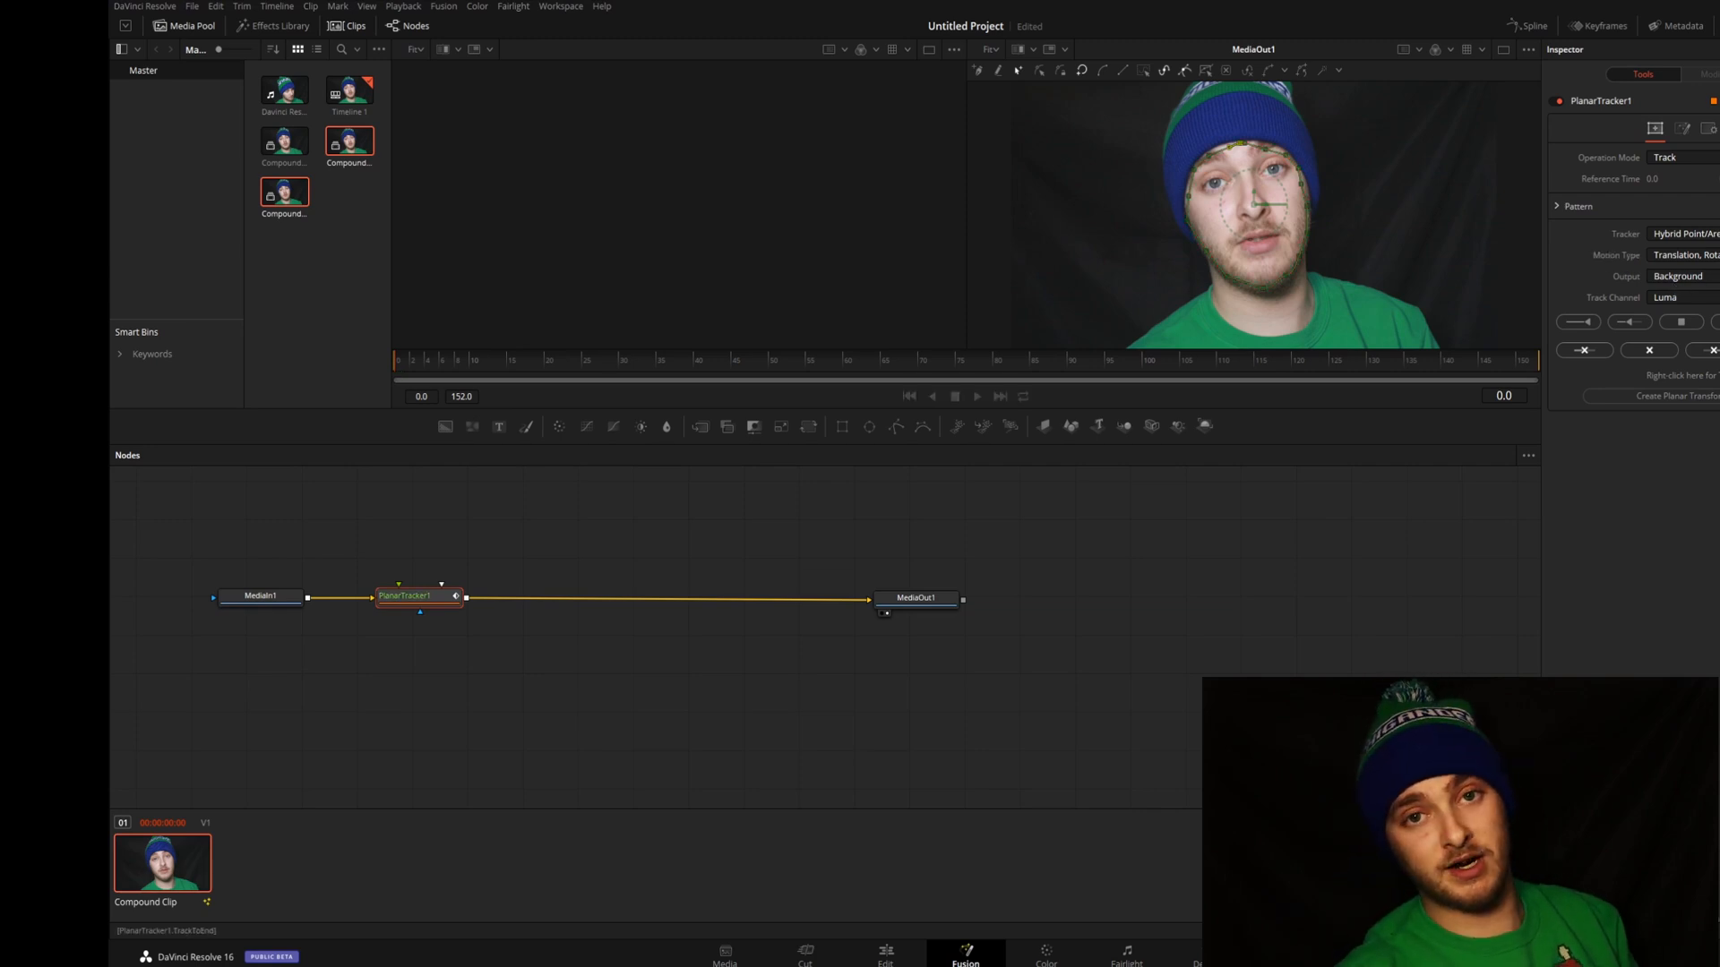
pyautogui.click(1630, 322)
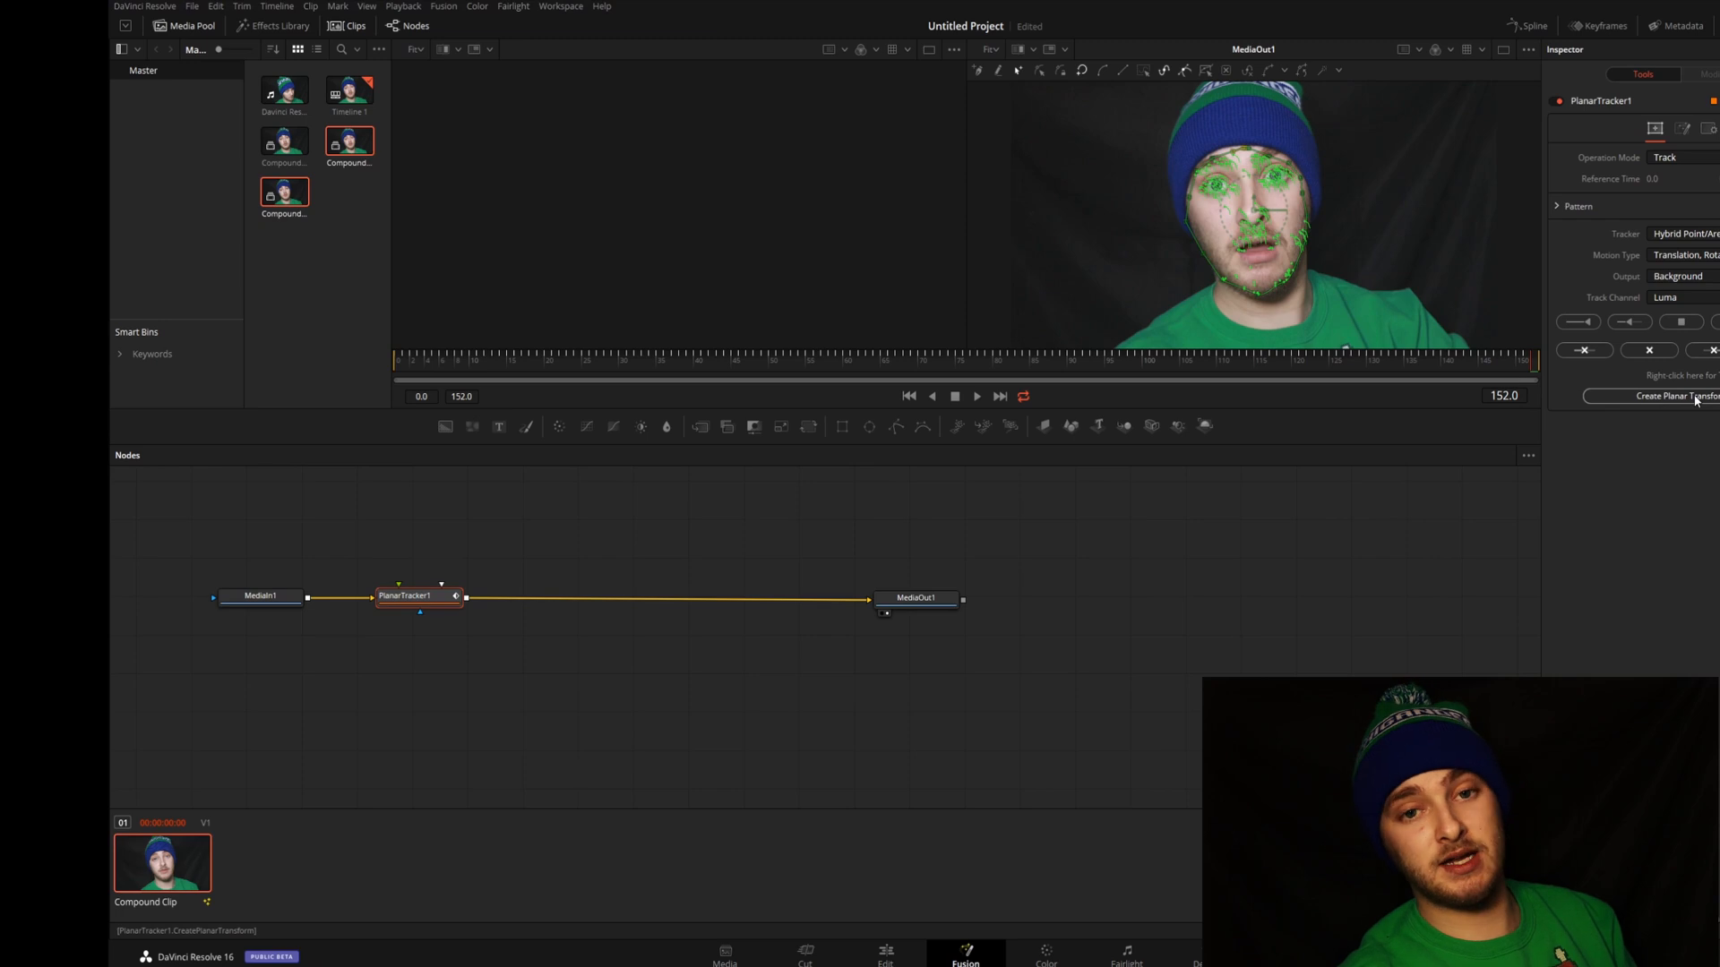
# Create two planar transforms from the track and place PlanarTransform1 above the tracker.
pyautogui.click(1665, 396)
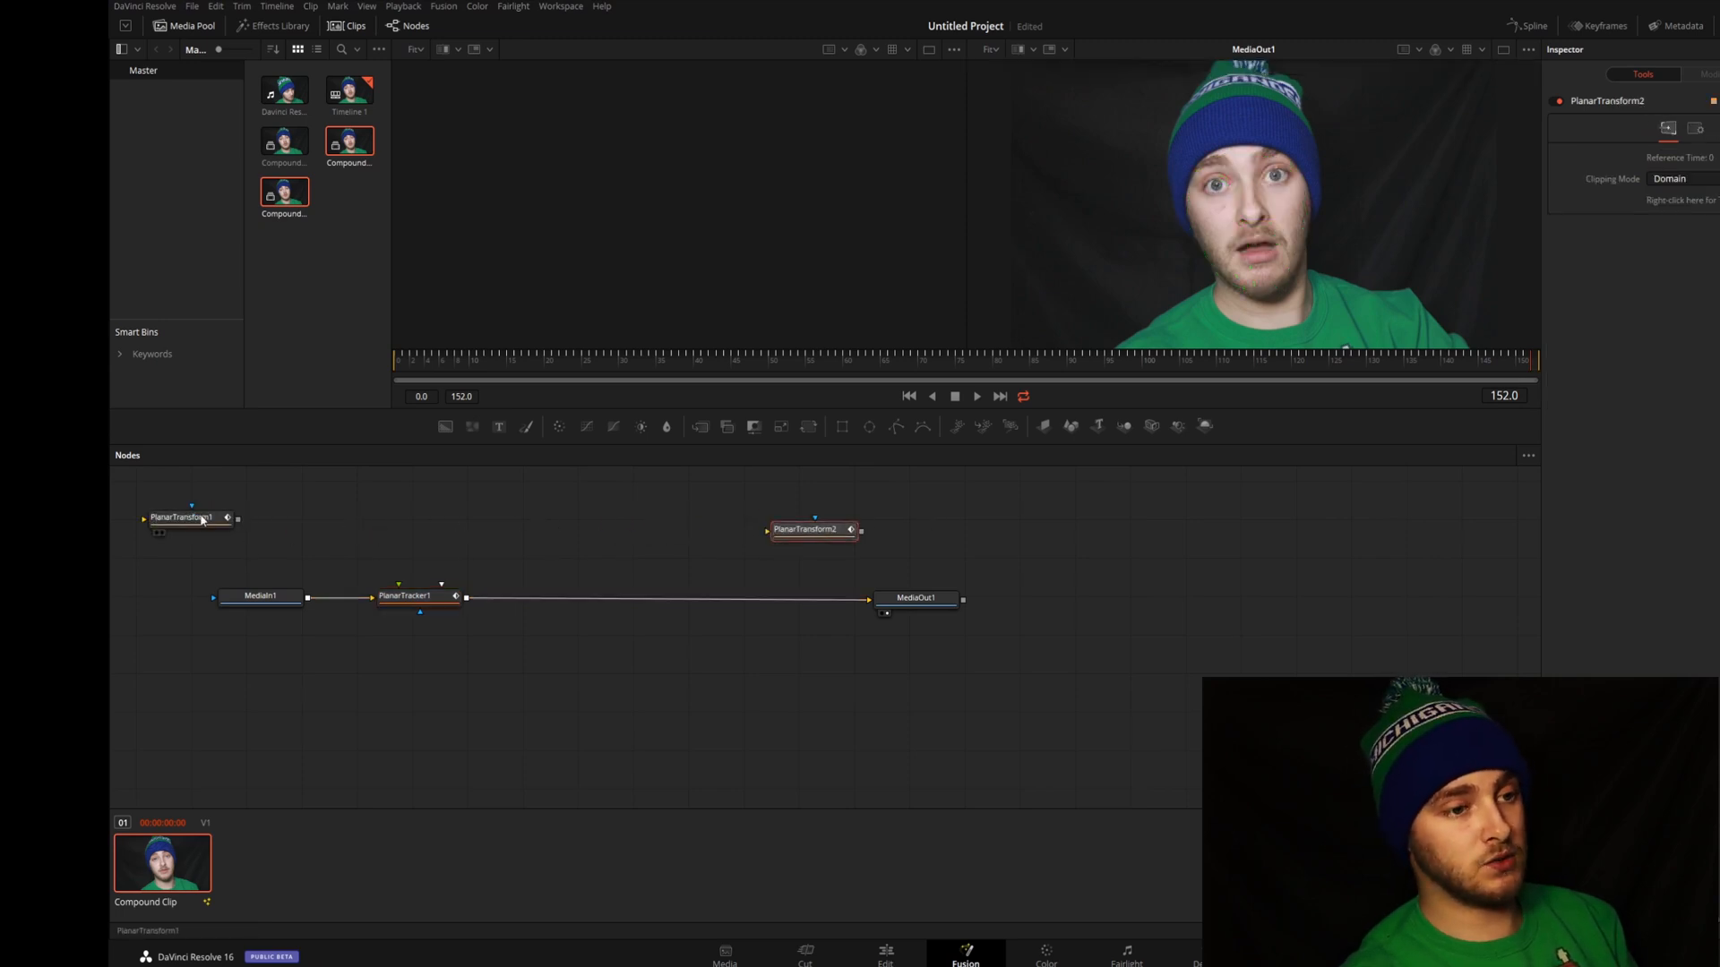
pyautogui.moveTo(192, 518); pyautogui.dragTo(504, 531)
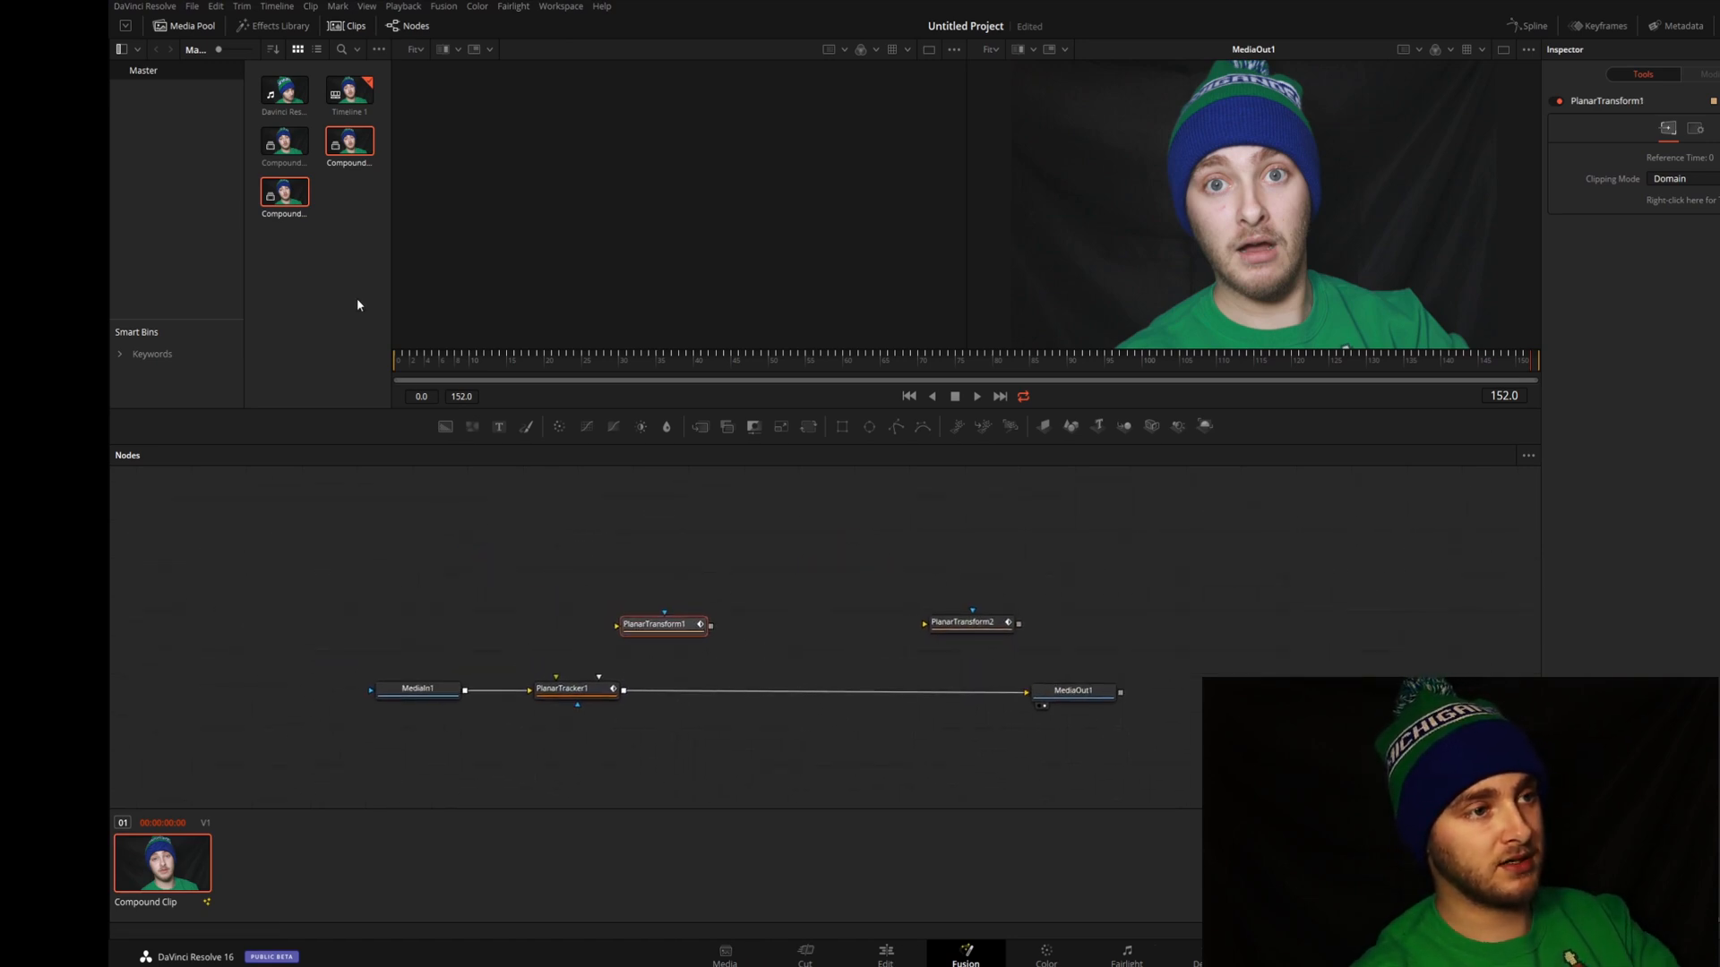
pyautogui.click(348, 143)
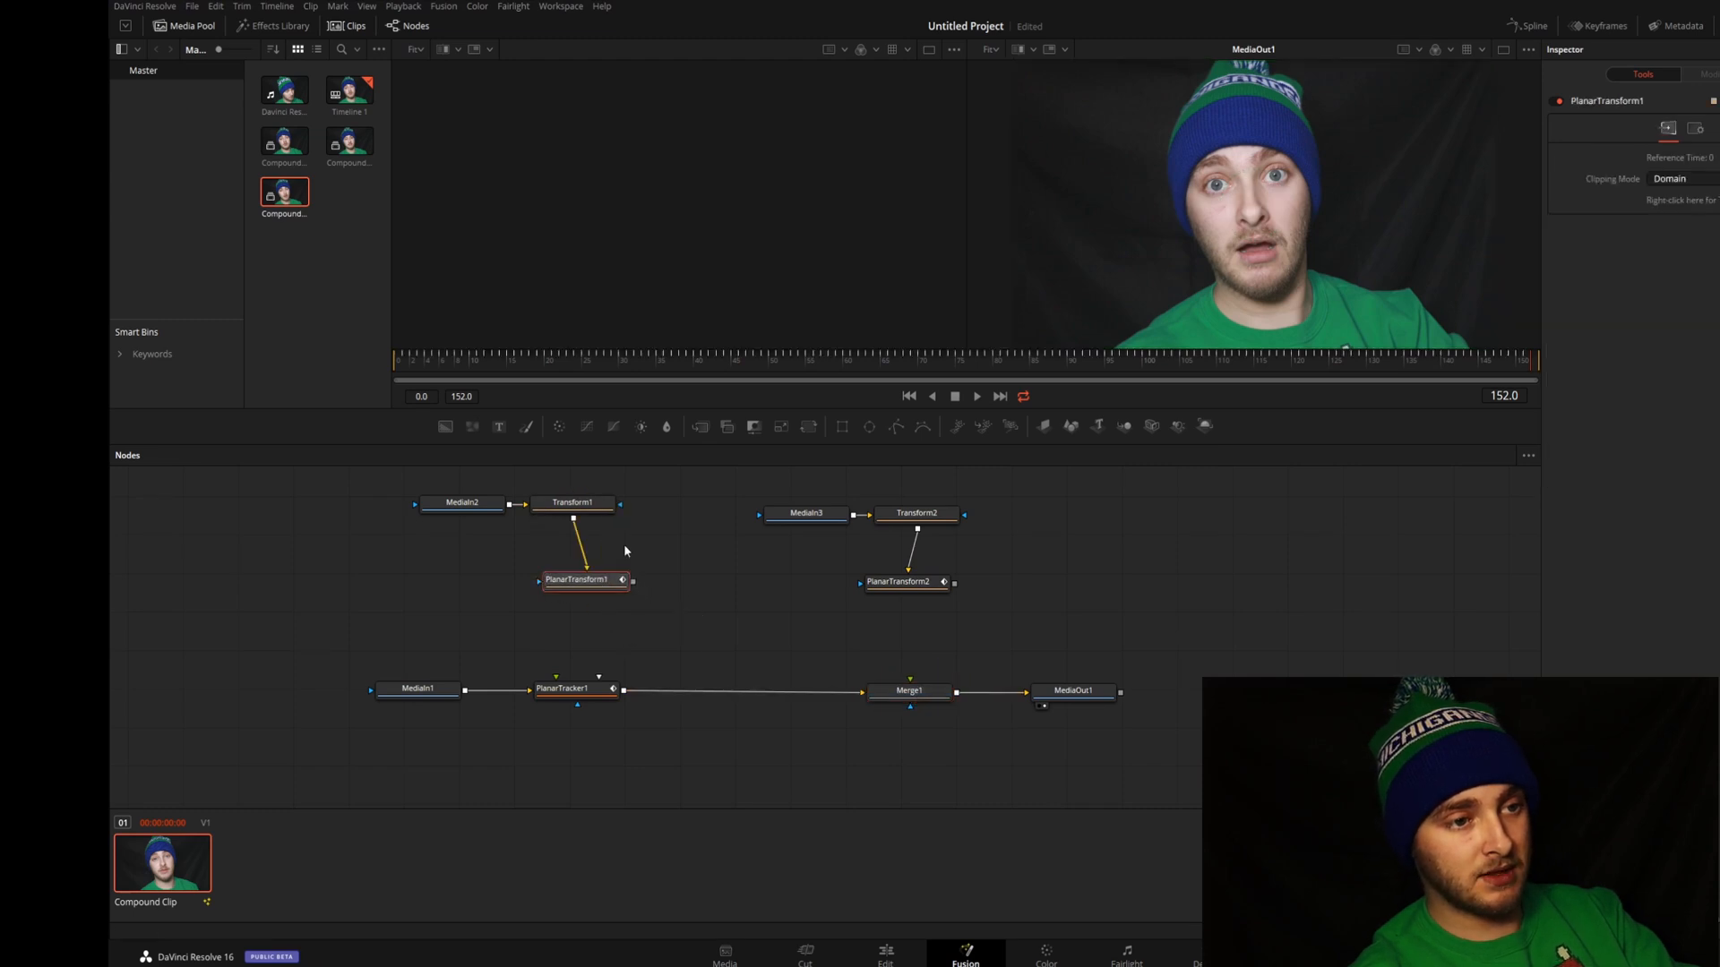
# Add Merge2 after the tracker and connect PlanarTransform1 into it.
pyautogui.click(708, 690)
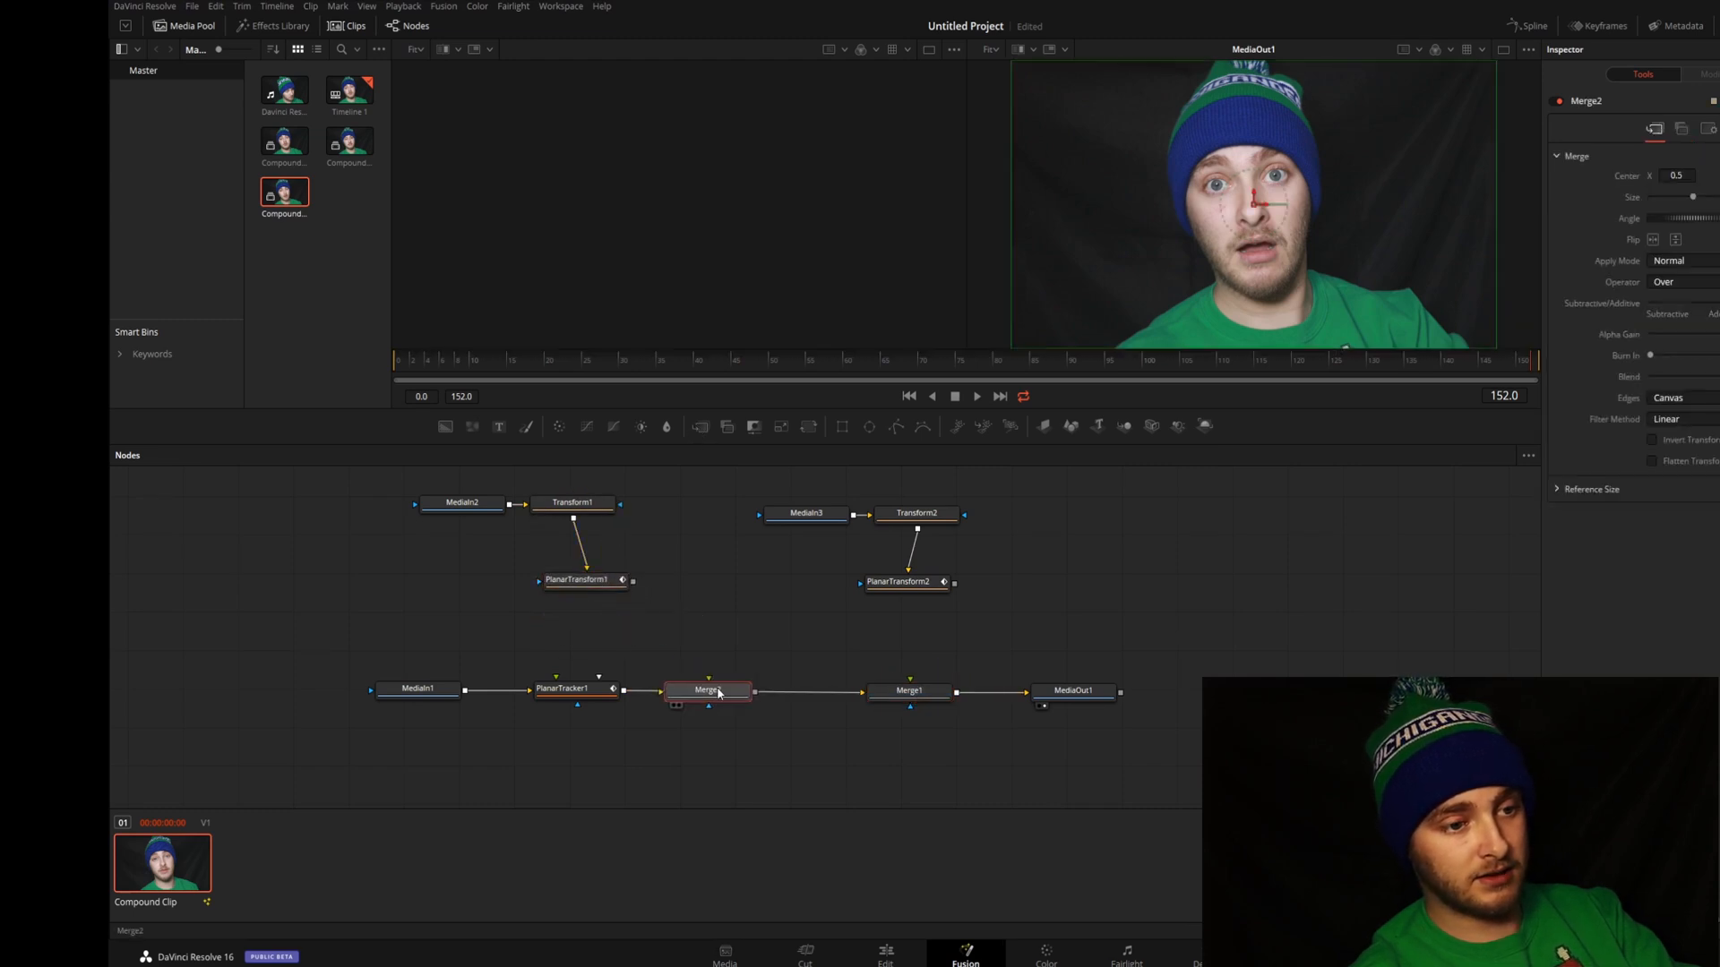
pyautogui.moveTo(633, 580); pyautogui.dragTo(707, 685)
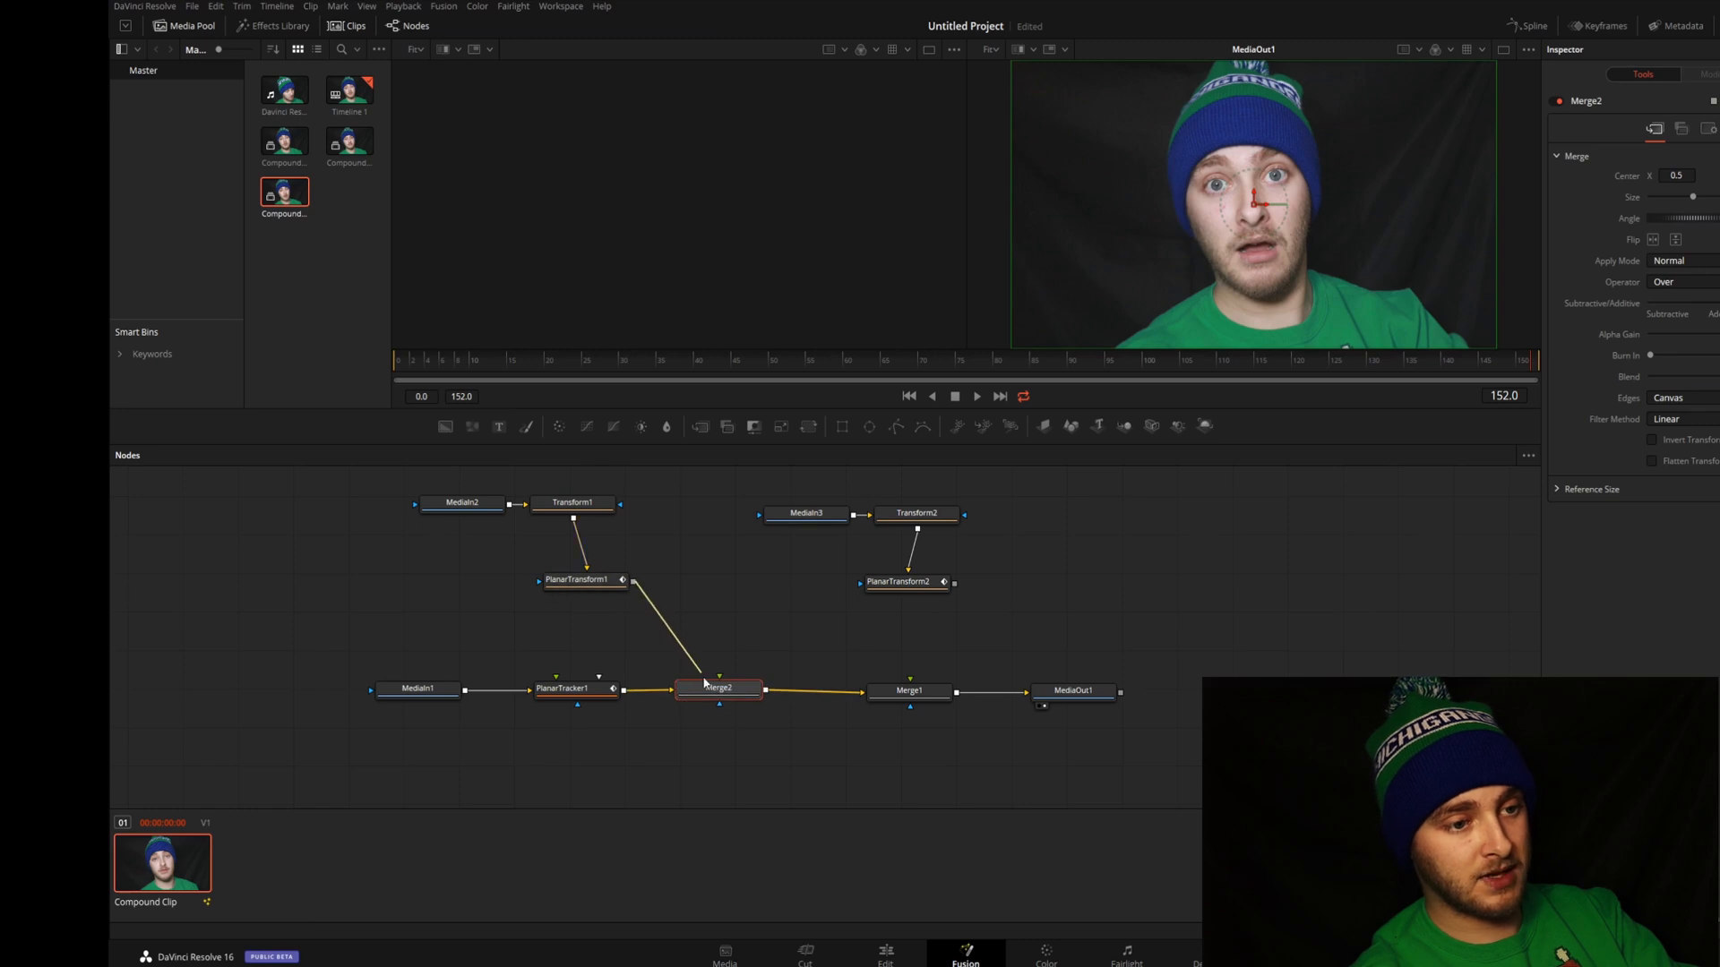
pyautogui.click(462, 502)
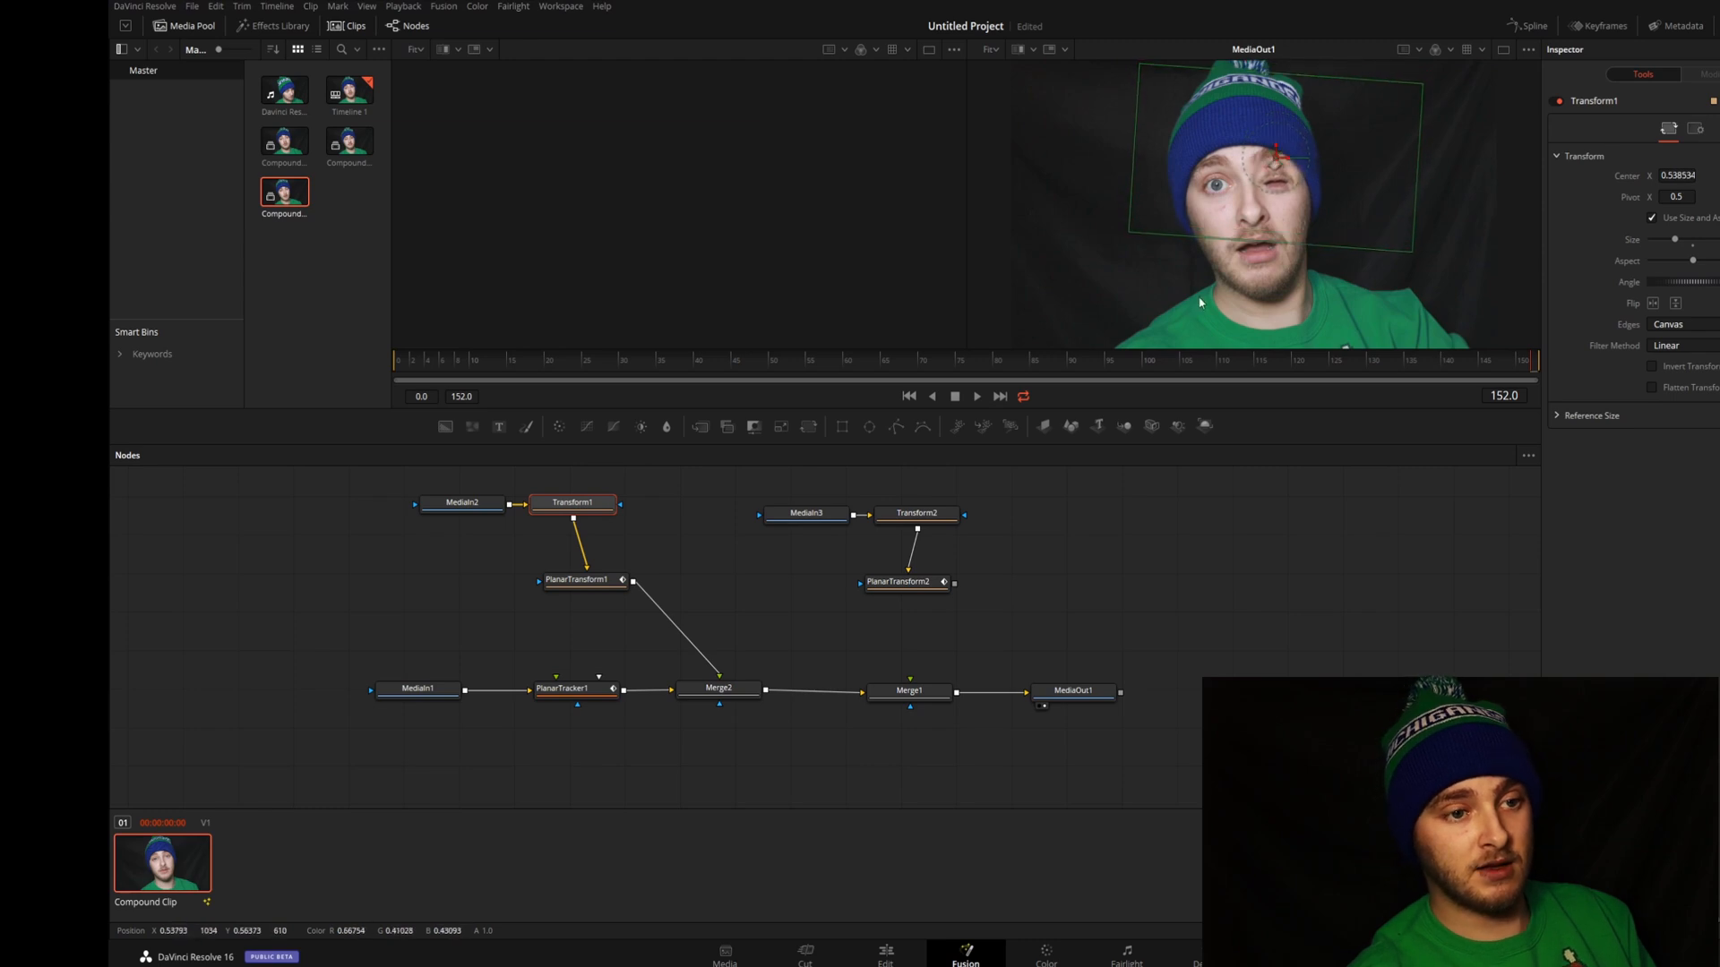
# Place the Transform1 and Transform2 mouth cutouts over each eye, then return to Edit.
pyautogui.click(916, 513)
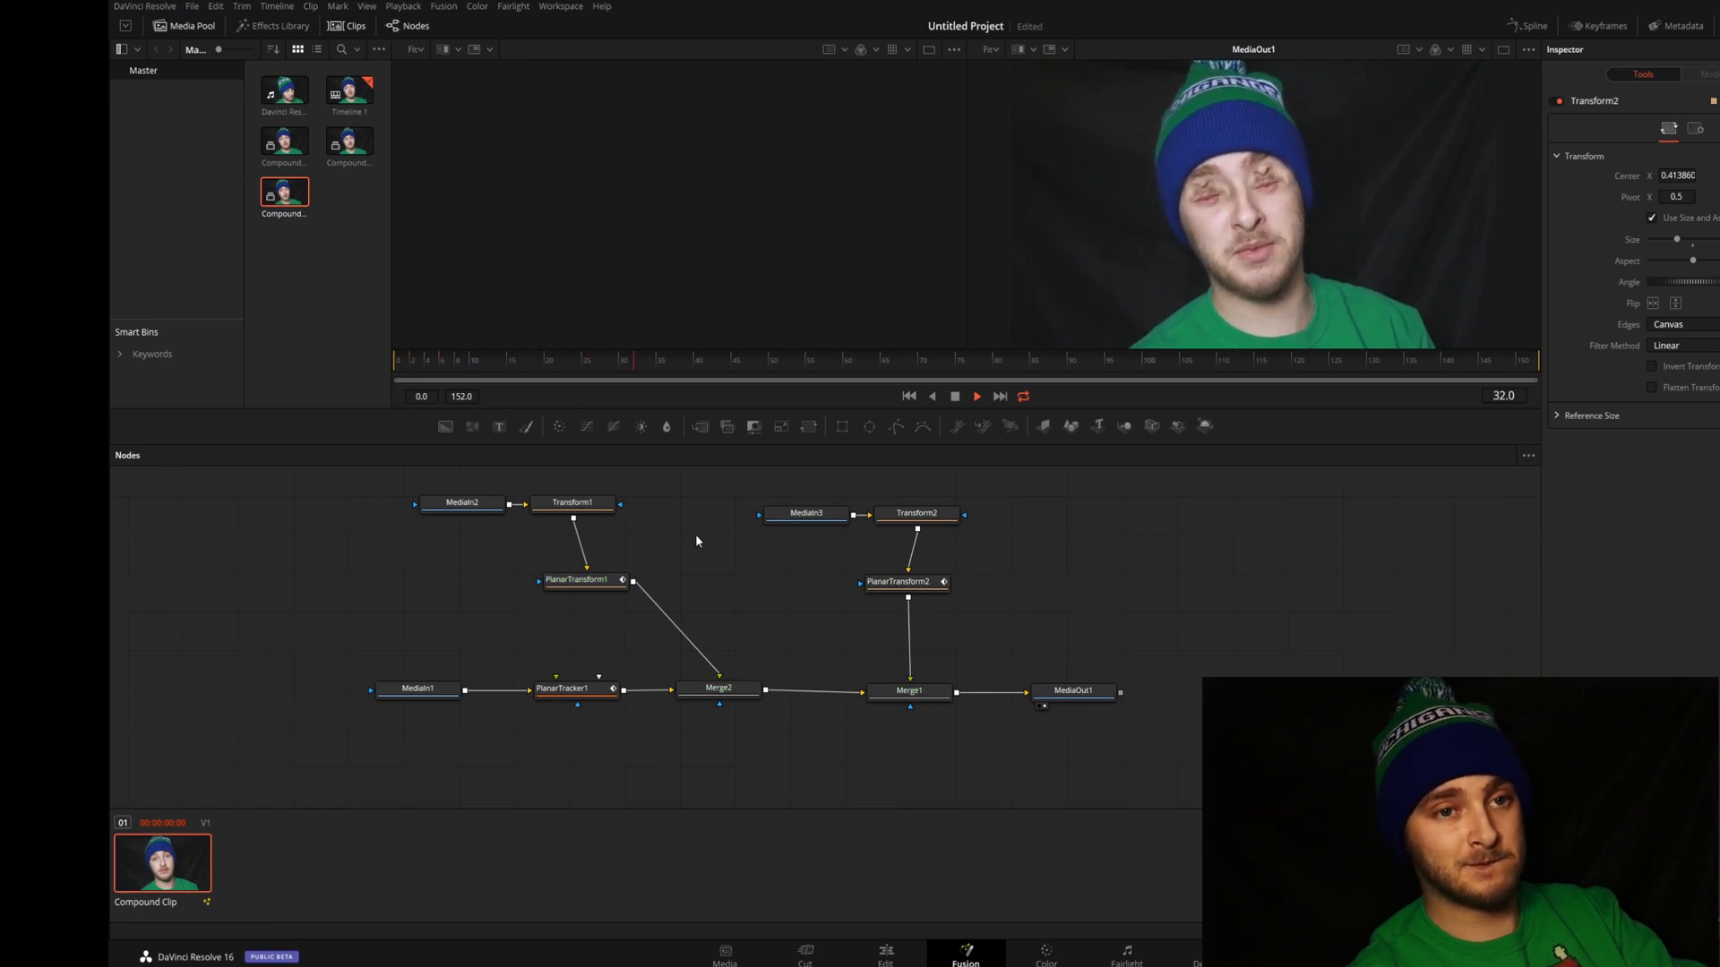
pyautogui.click(975, 396)
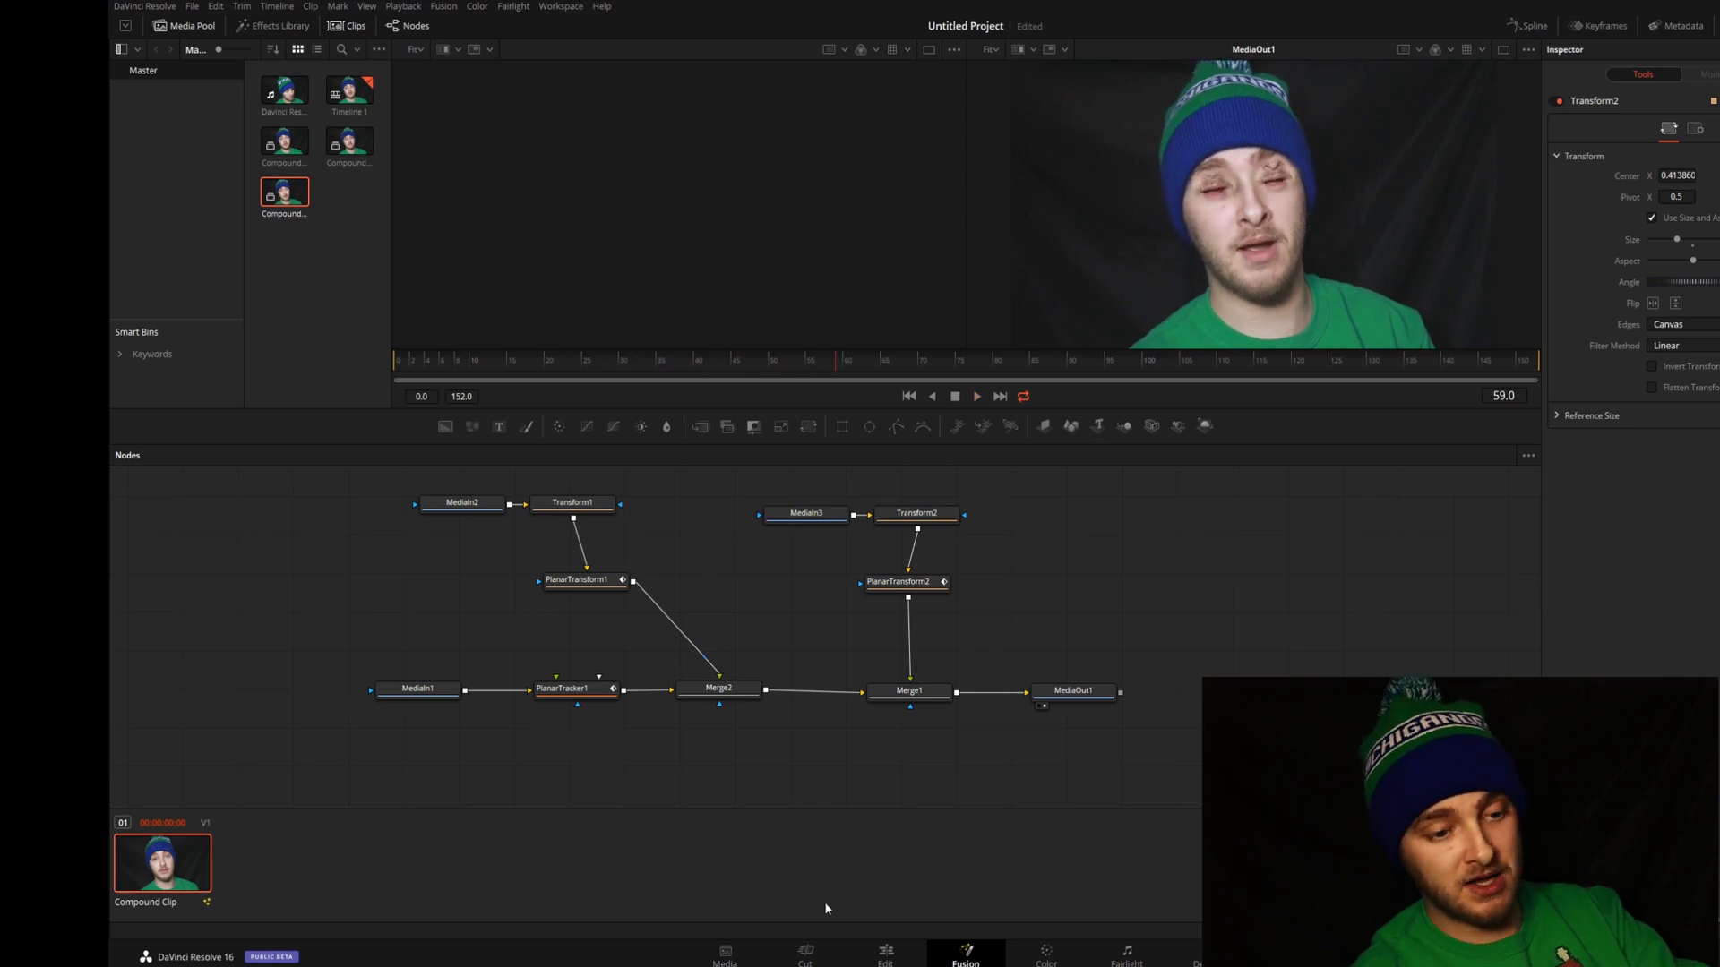
pyautogui.click(884, 950)
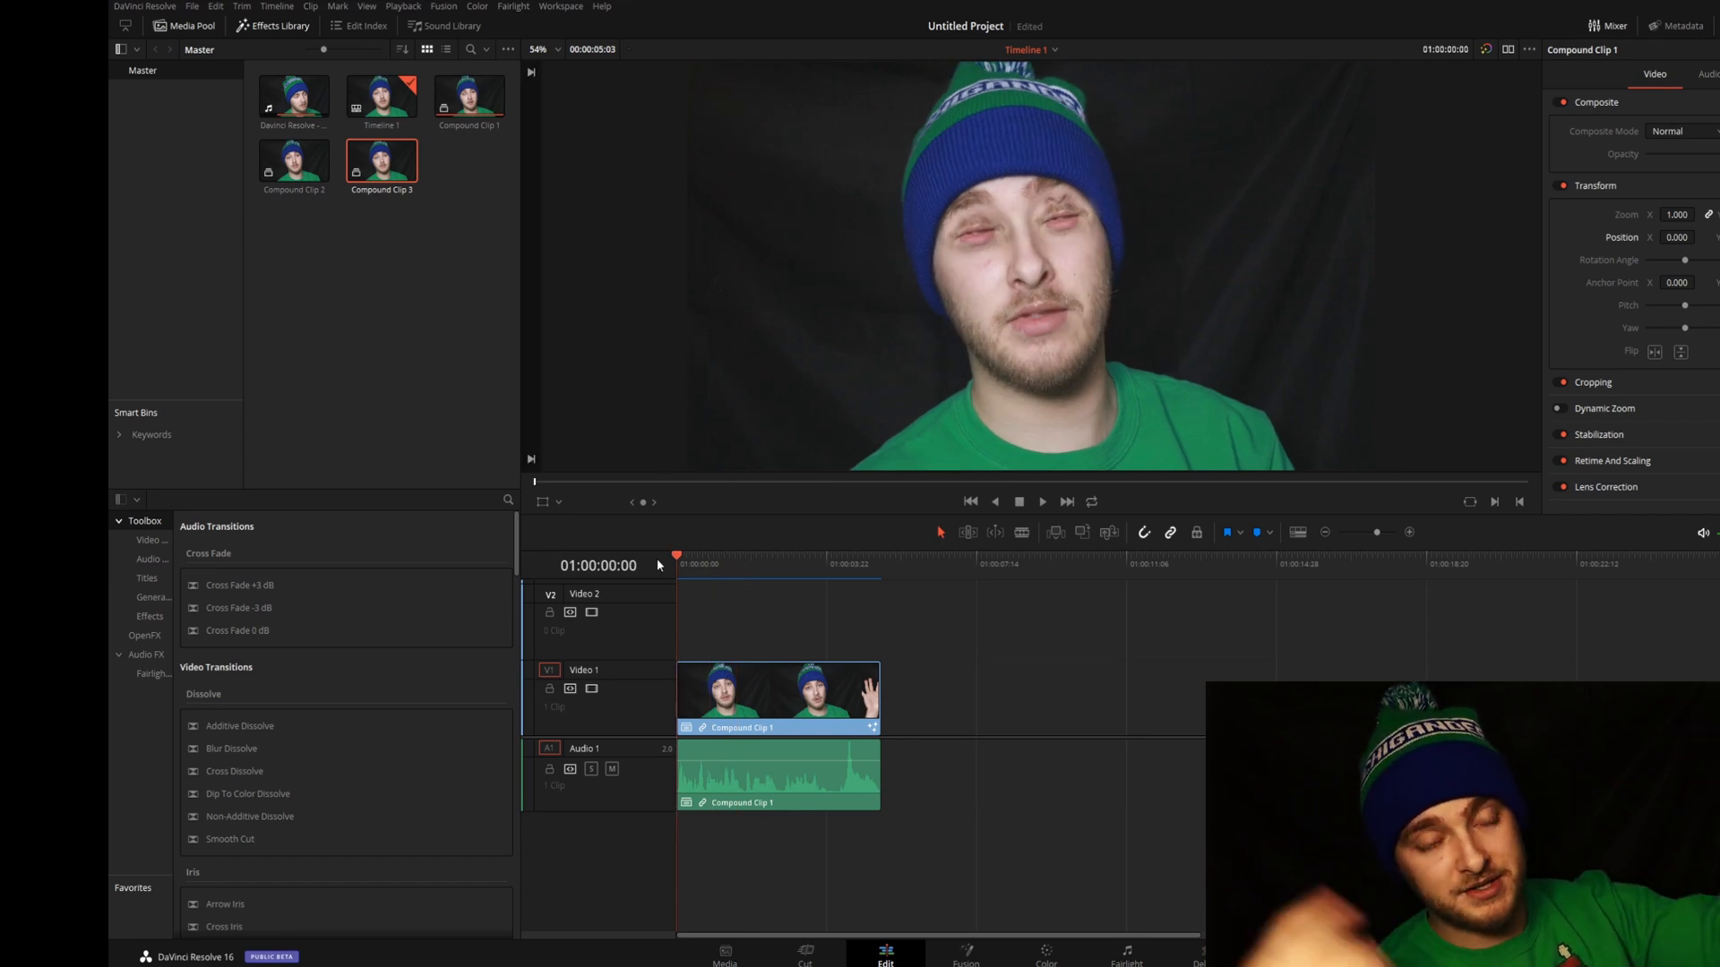
pyautogui.click(1040, 501)
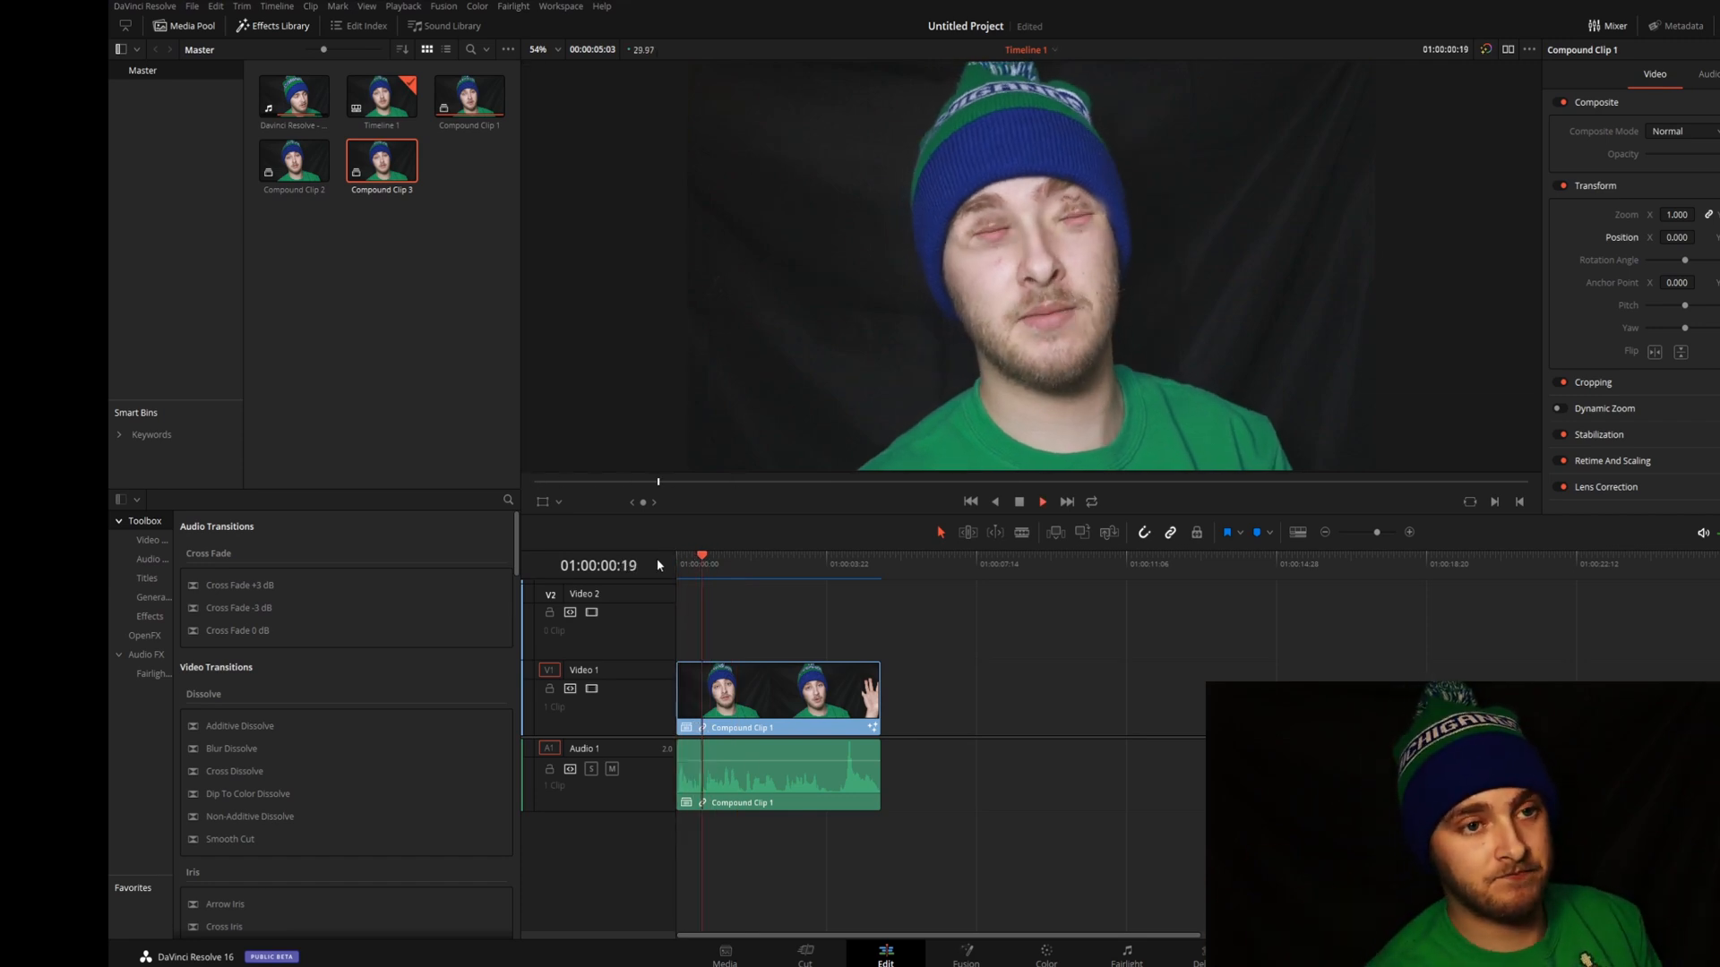